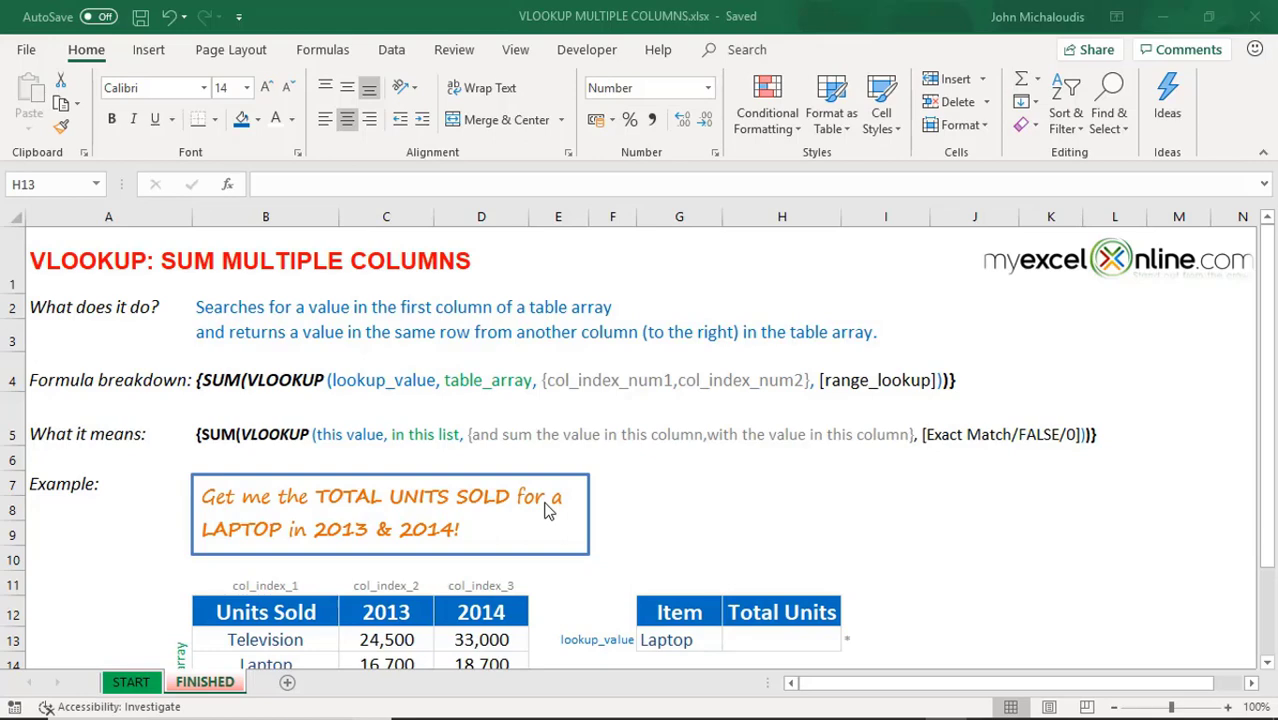
{"action": "mouse_move", "coordinate": [616, 408]}
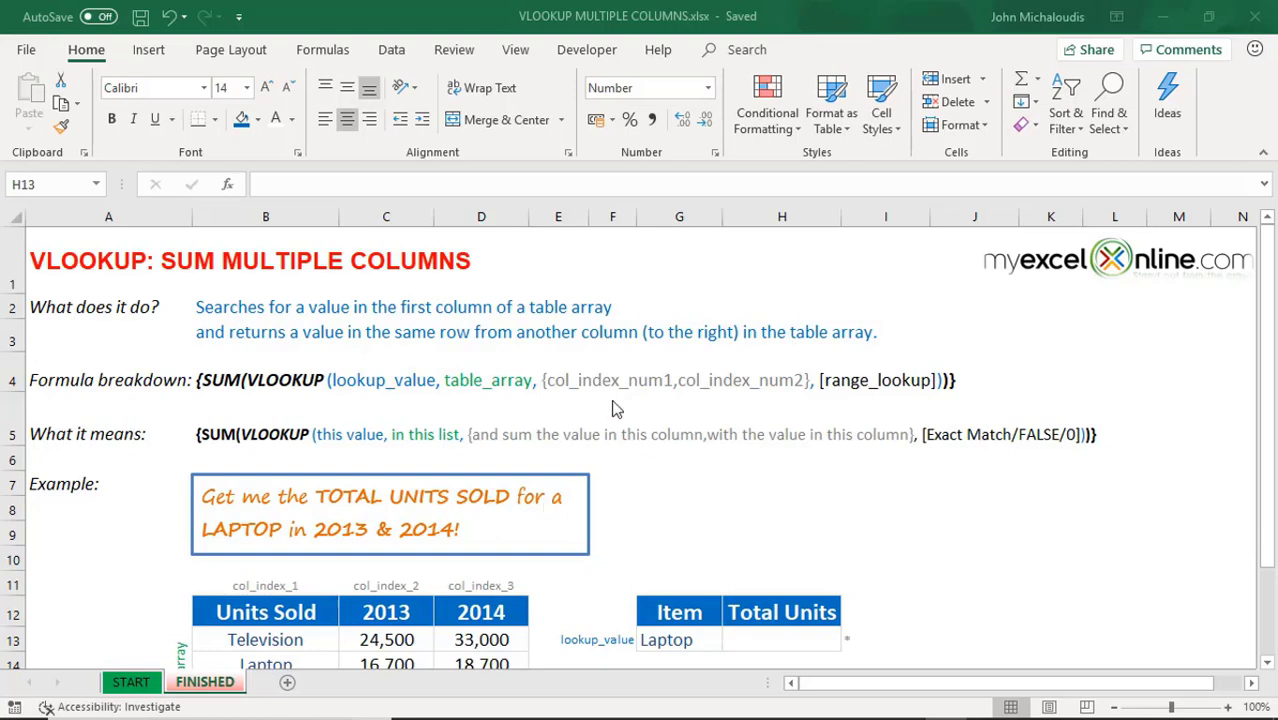
- Check Laptop's 2013 and 2014 units and select the Total Units cell H13
{"action": "scroll", "scroll_direction": "down", "scroll_amount": 3}
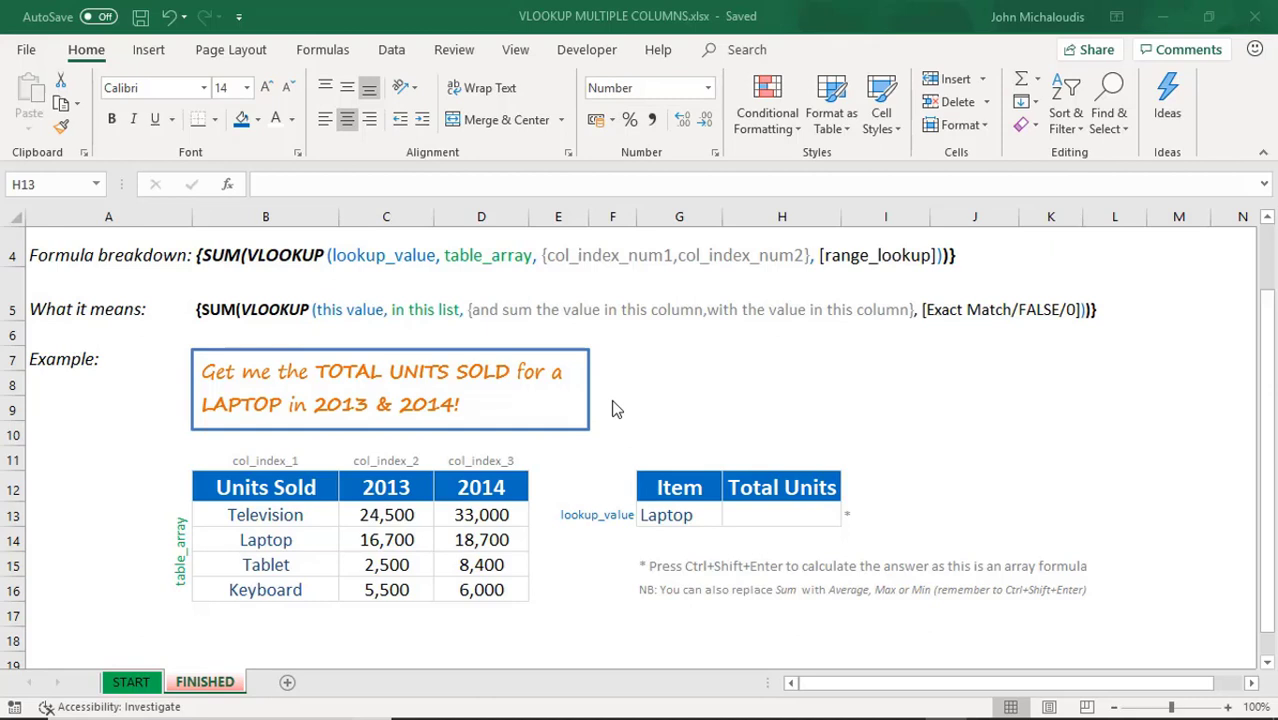
{"action": "mouse_move", "coordinate": [264, 482]}
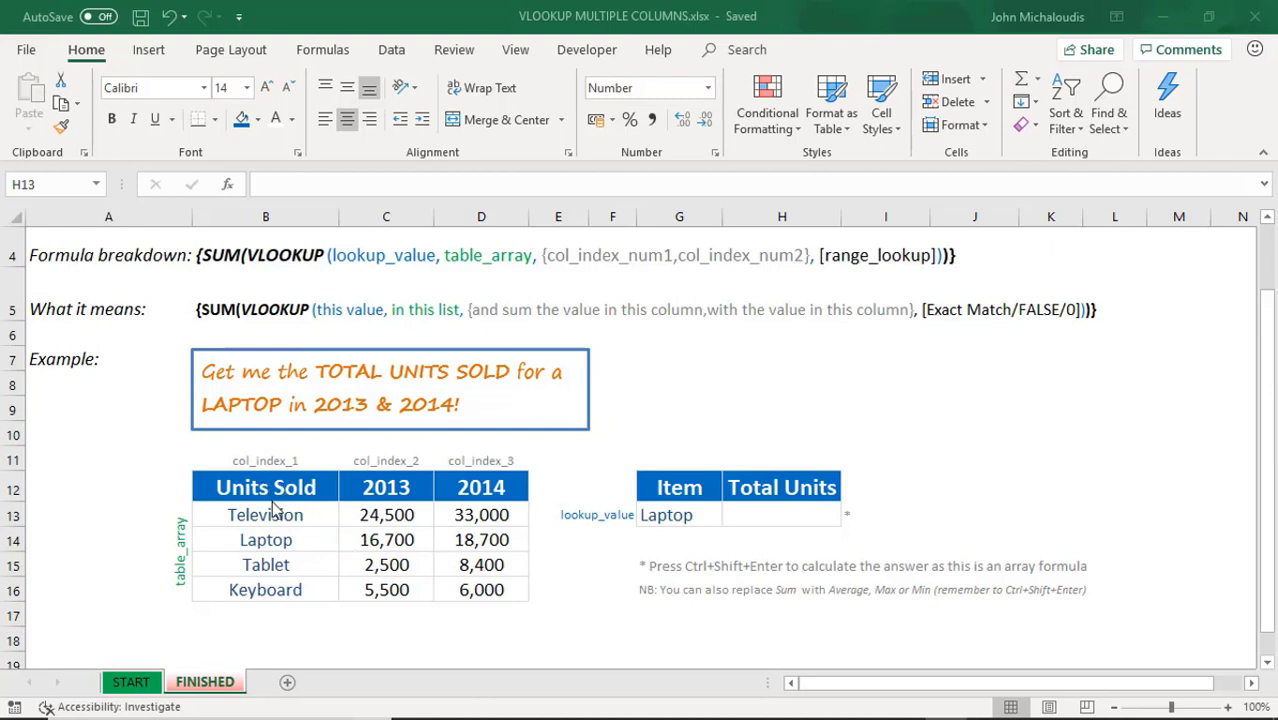
{"action": "mouse_move", "coordinate": [296, 538]}
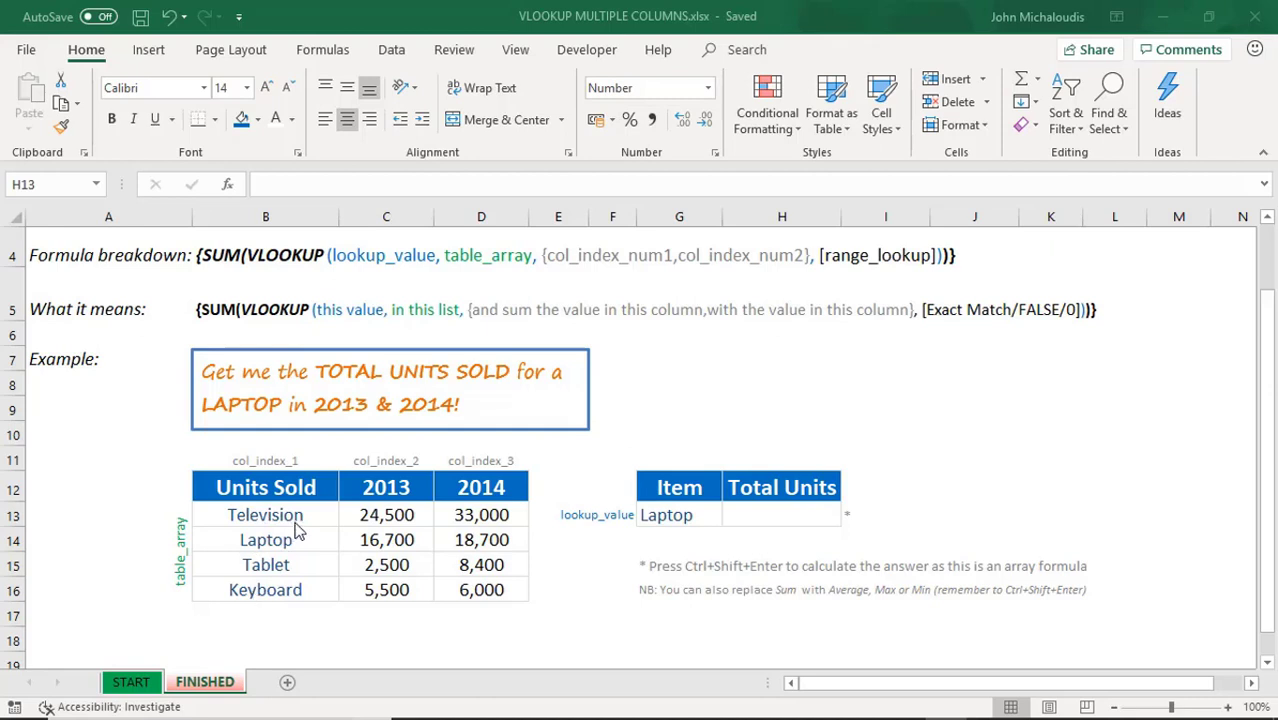
{"action": "mouse_move", "coordinate": [356, 576]}
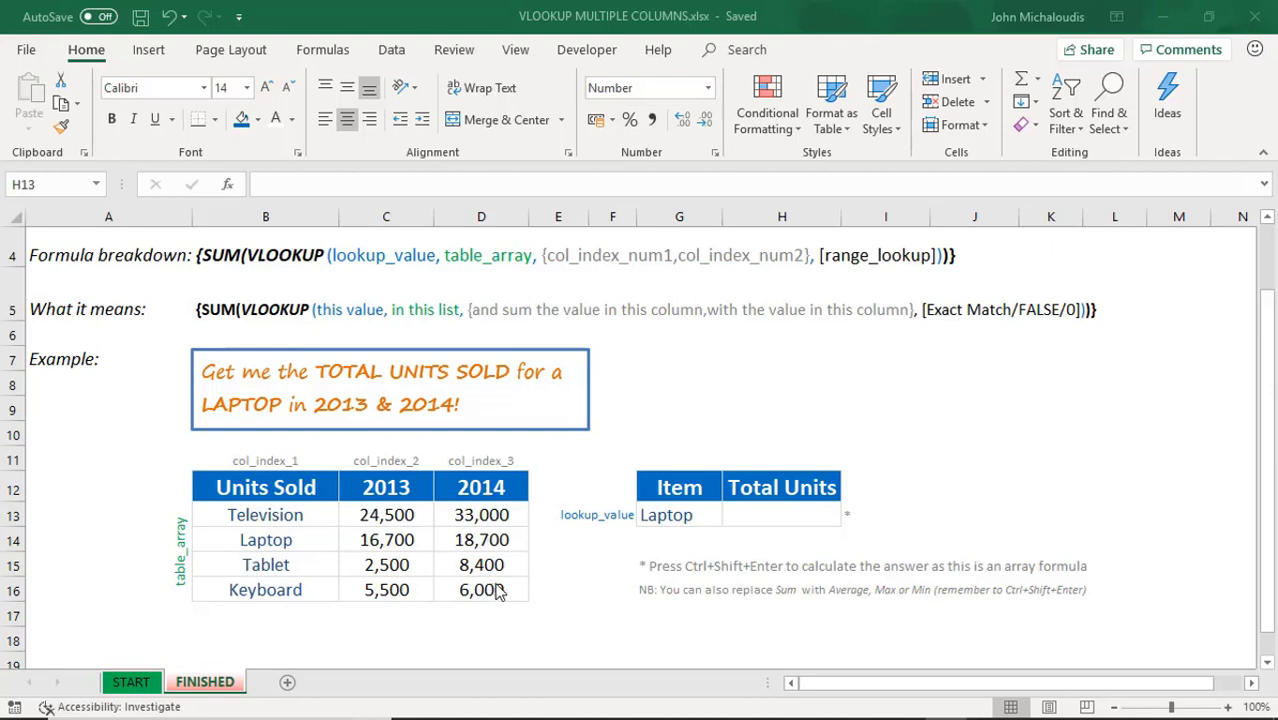
{"action": "left_click", "coordinate": [680, 514]}
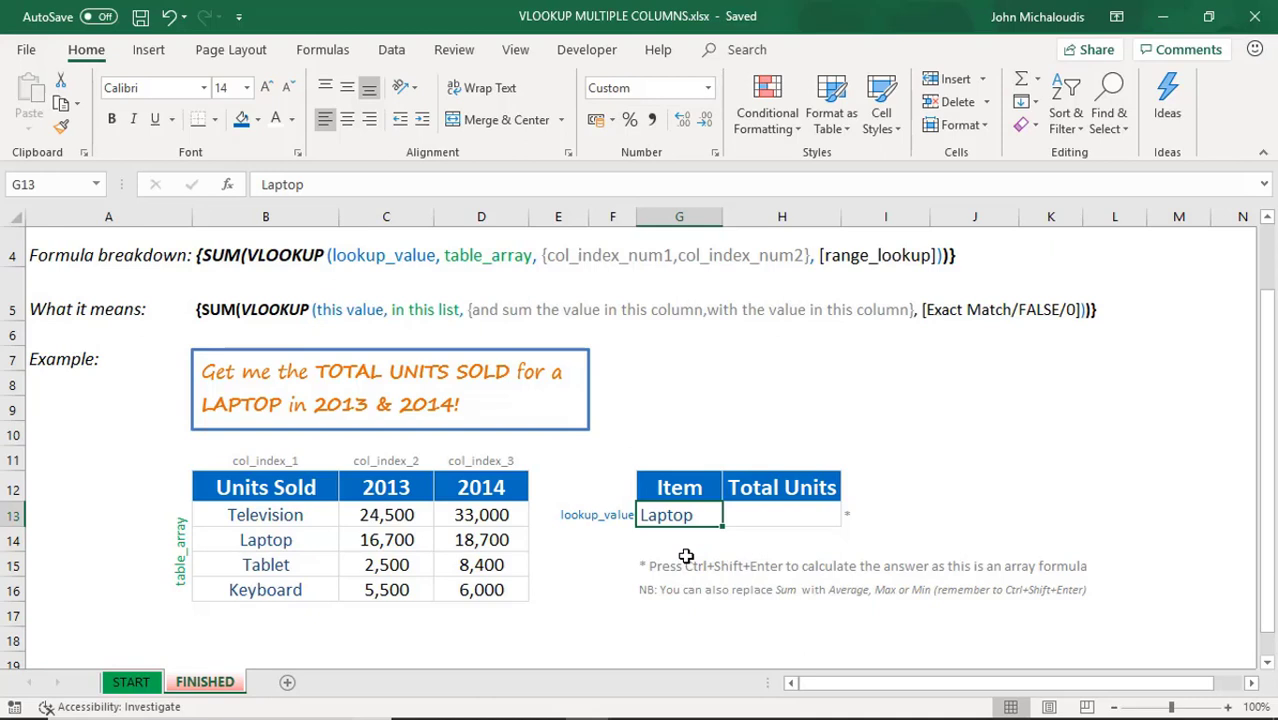
{"action": "mouse_move", "coordinate": [532, 448]}
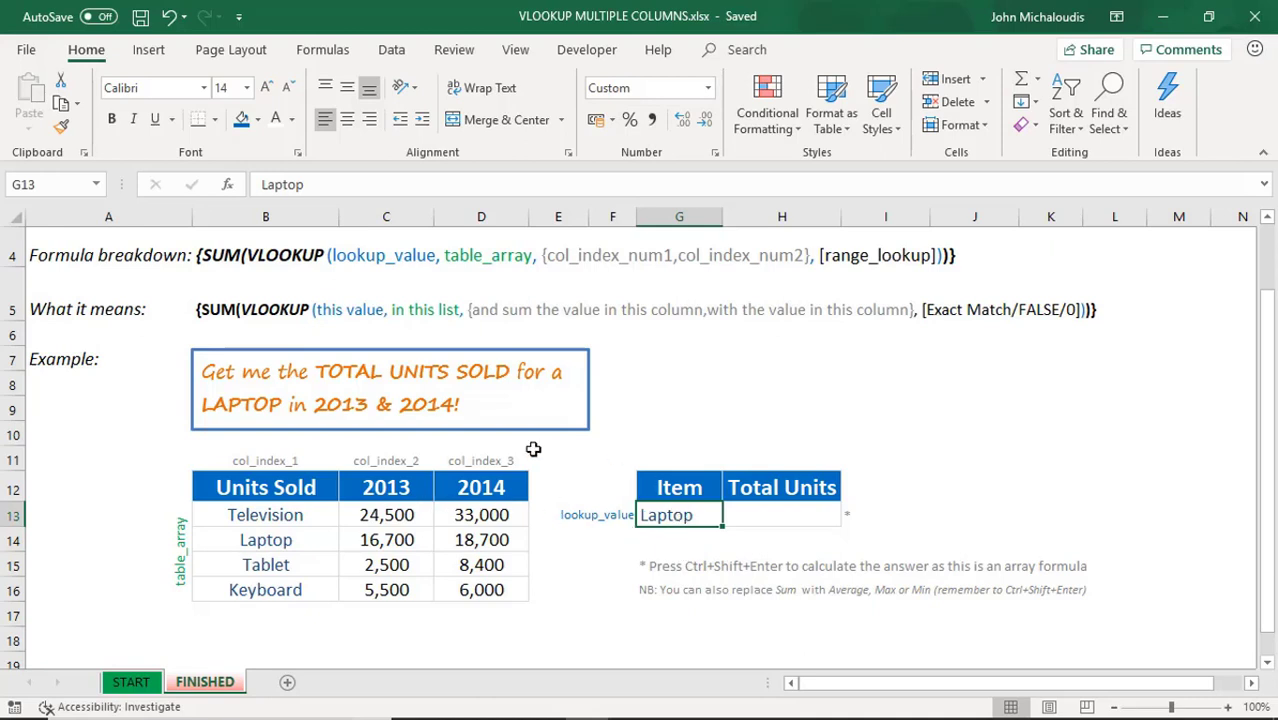
{"action": "left_click_drag", "start_coordinate": [386, 540], "coordinate": [480, 540]}
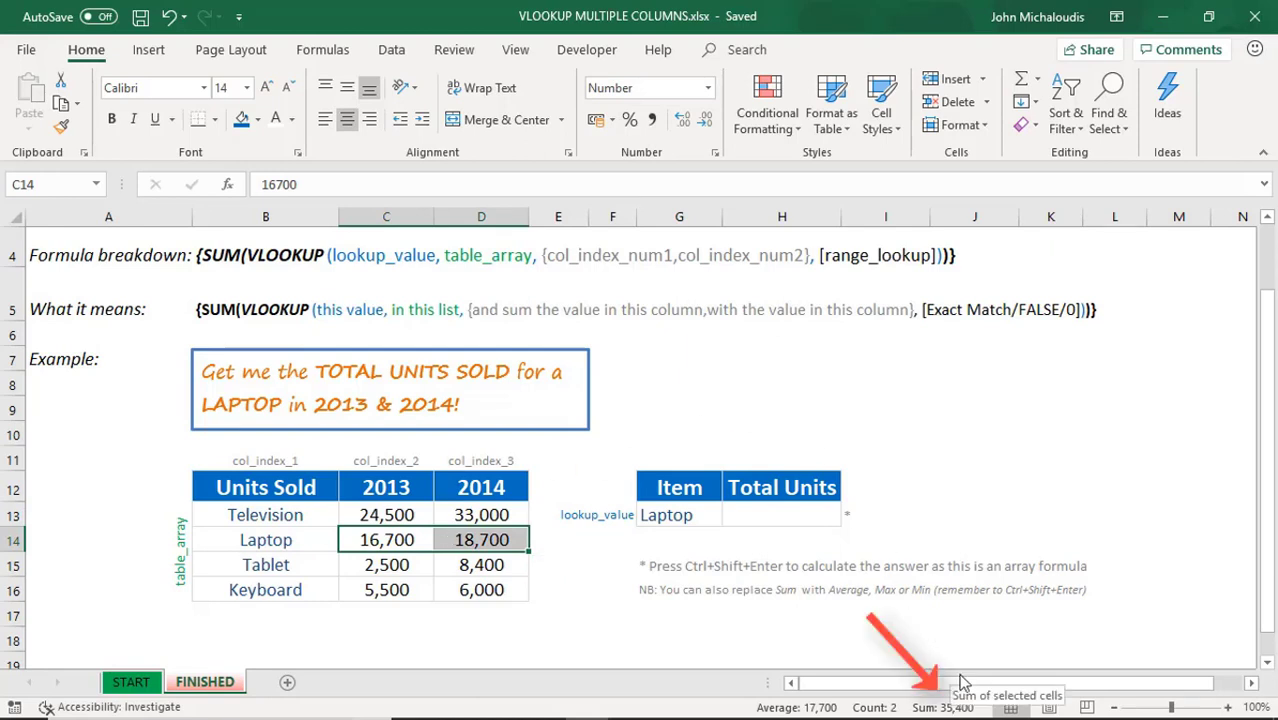
{"action": "left_click", "coordinate": [782, 514]}
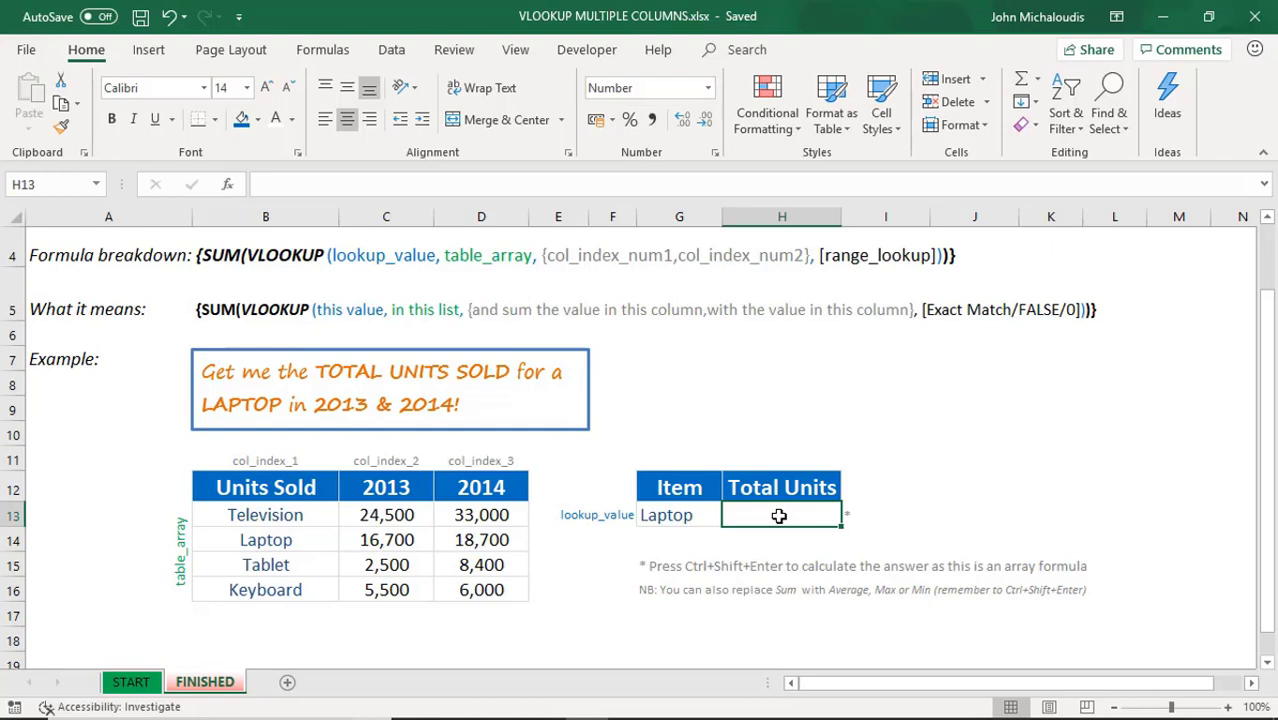
- Enter =VLOOKUP(G13,B13:D16,{2,3},FALSE) in Total Units, returning 16,700
{"action": "type", "text": "=VLOOKUP(G13"}
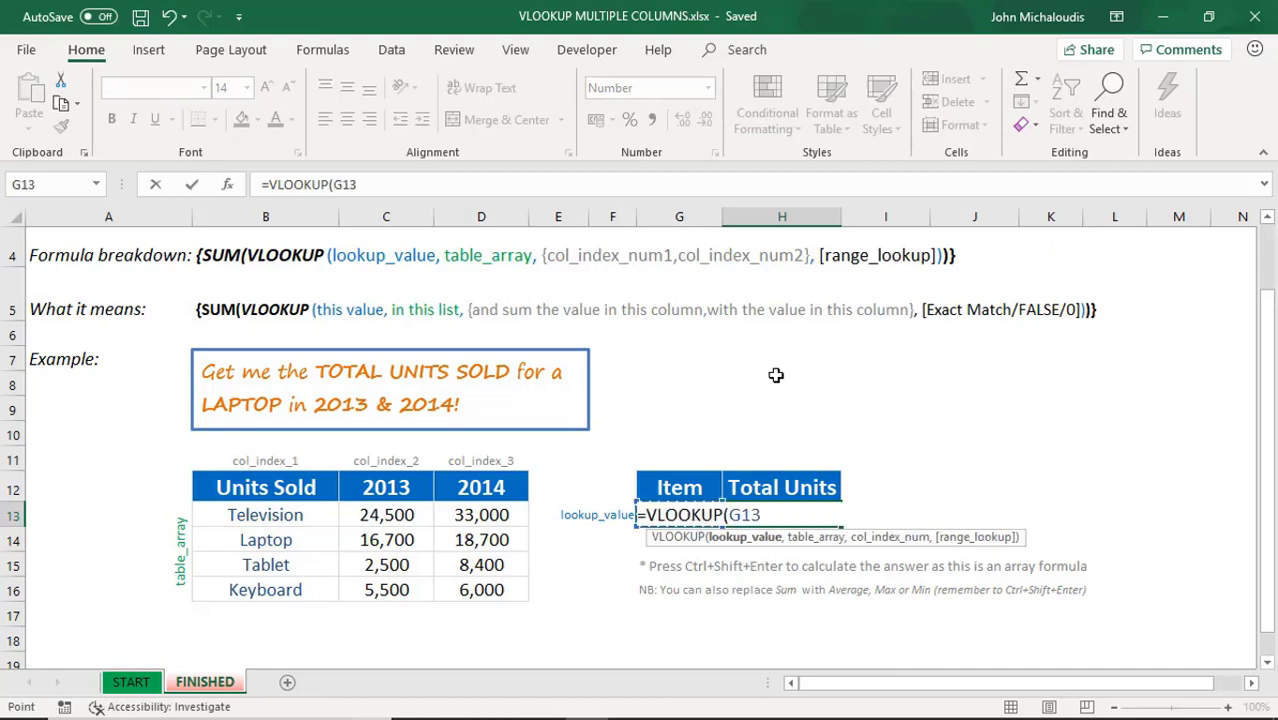
{"action": "type", "text": ","}
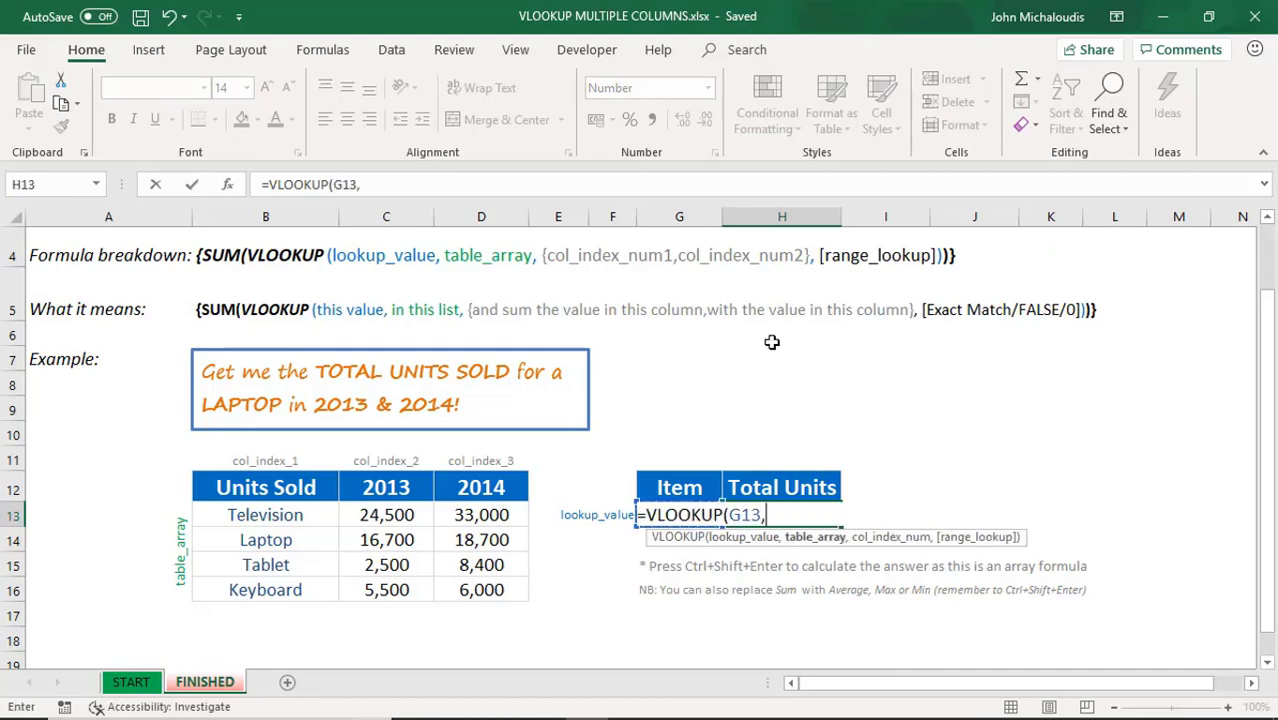
{"action": "mouse_move", "coordinate": [324, 512]}
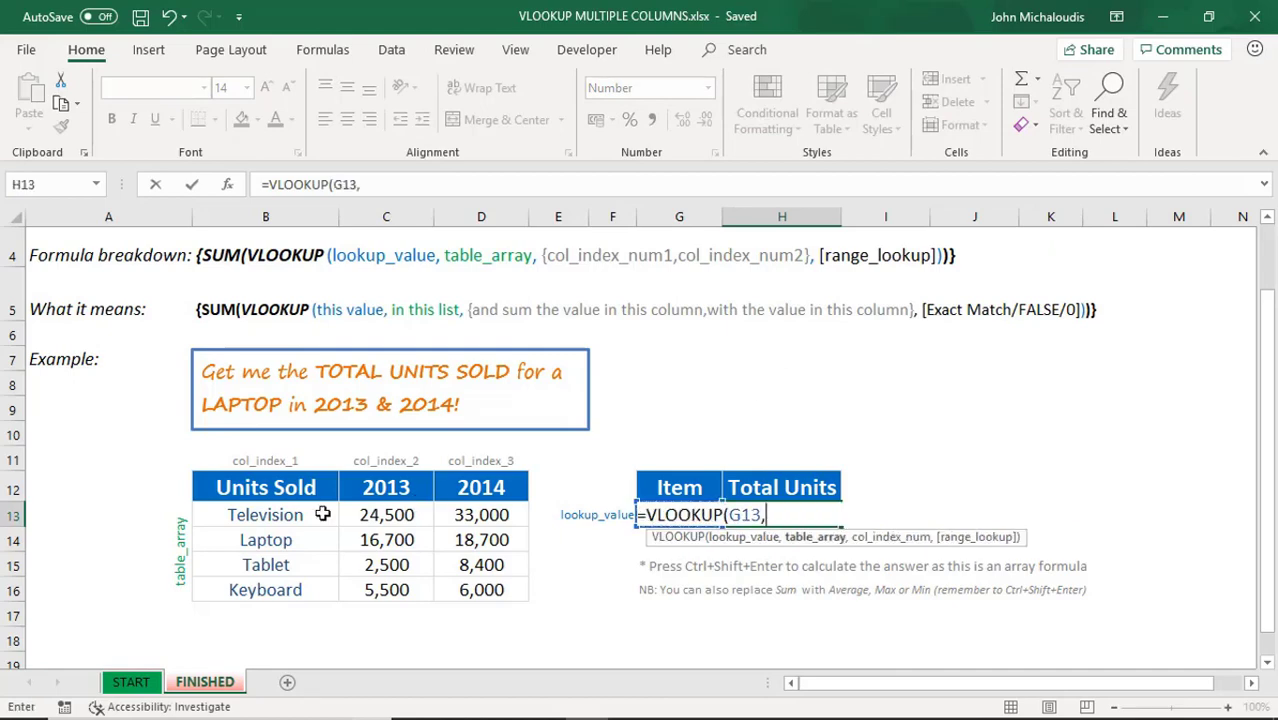
{"action": "left_click_drag", "start_coordinate": [264, 514], "coordinate": [480, 588]}
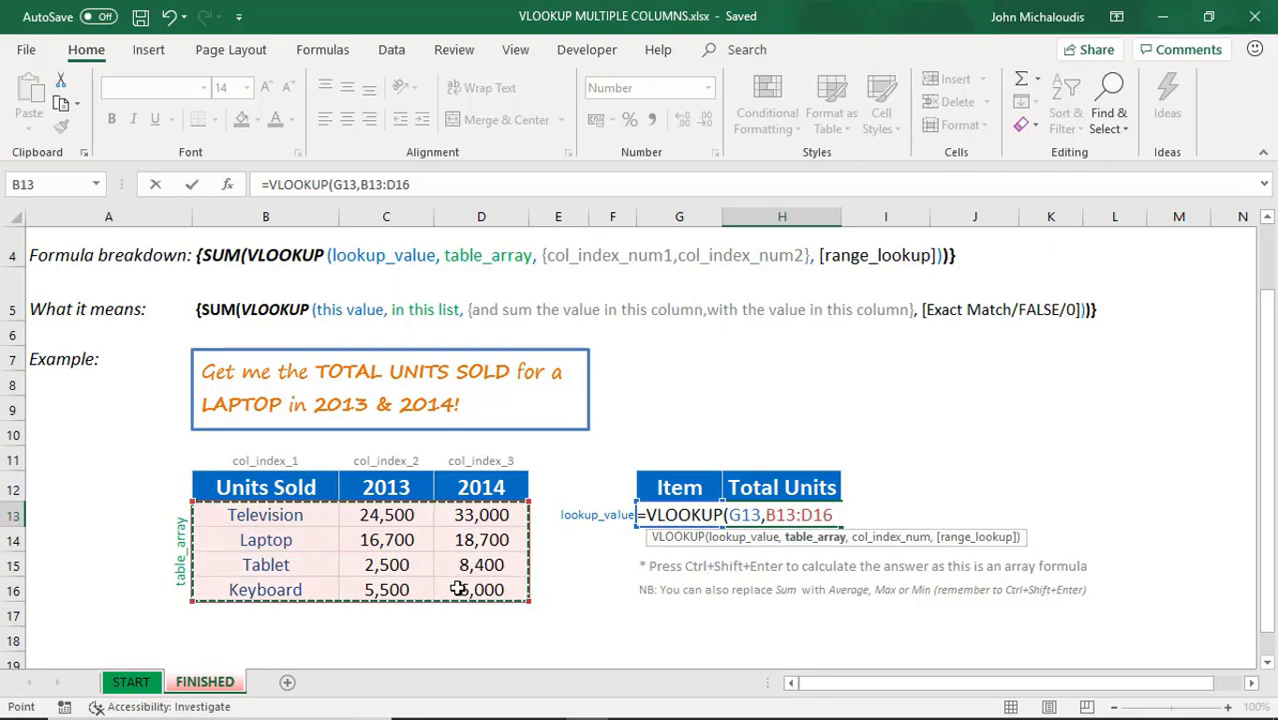
{"action": "type", "text": ","}
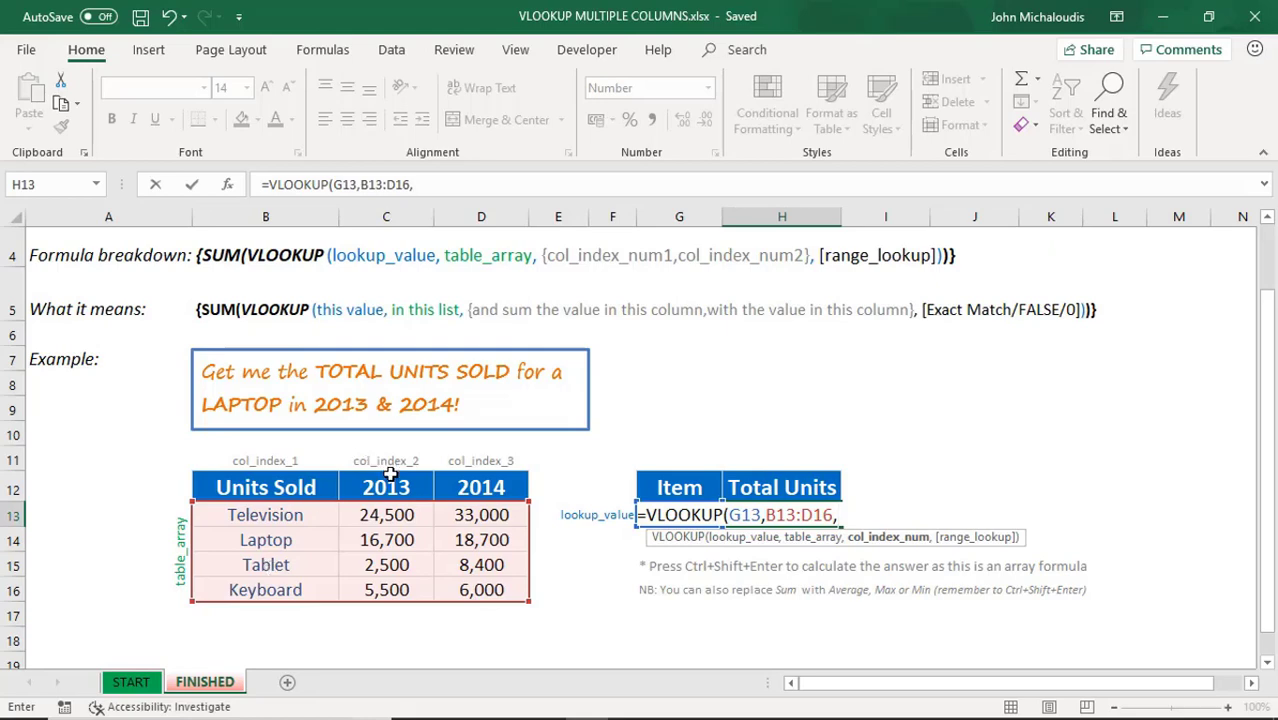
{"action": "mouse_move", "coordinate": [420, 544]}
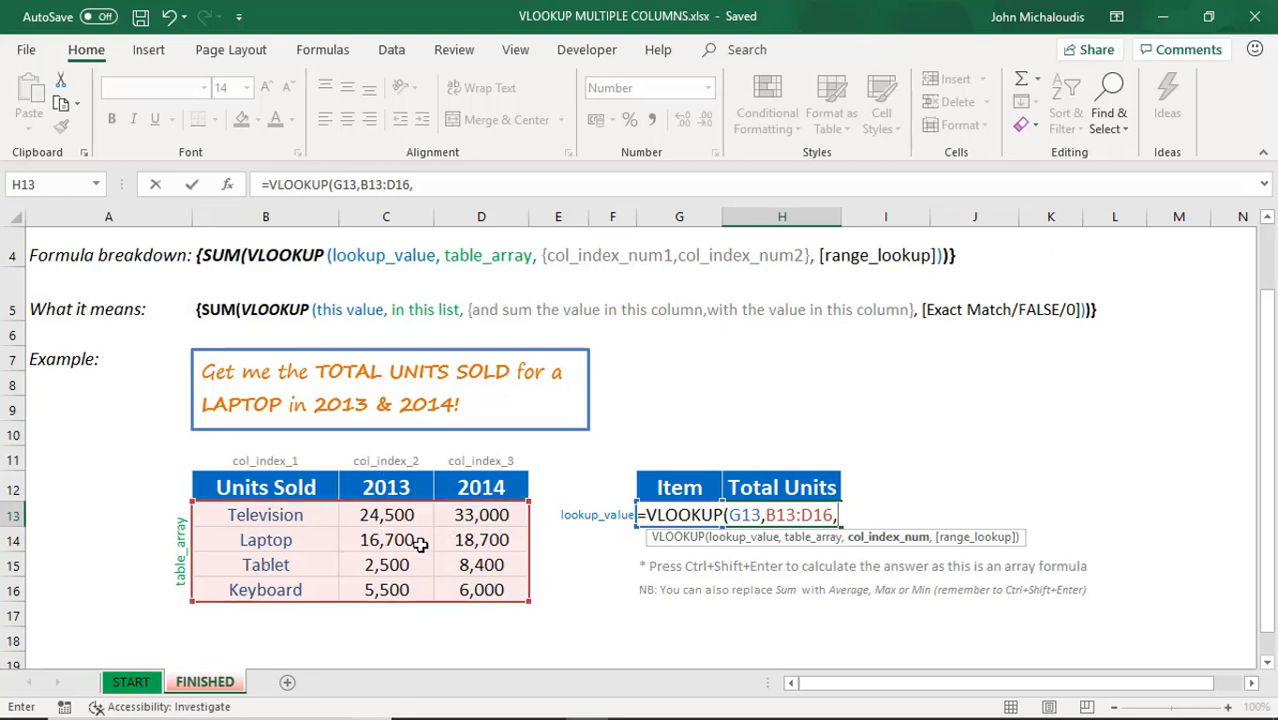
{"action": "mouse_move", "coordinate": [398, 464]}
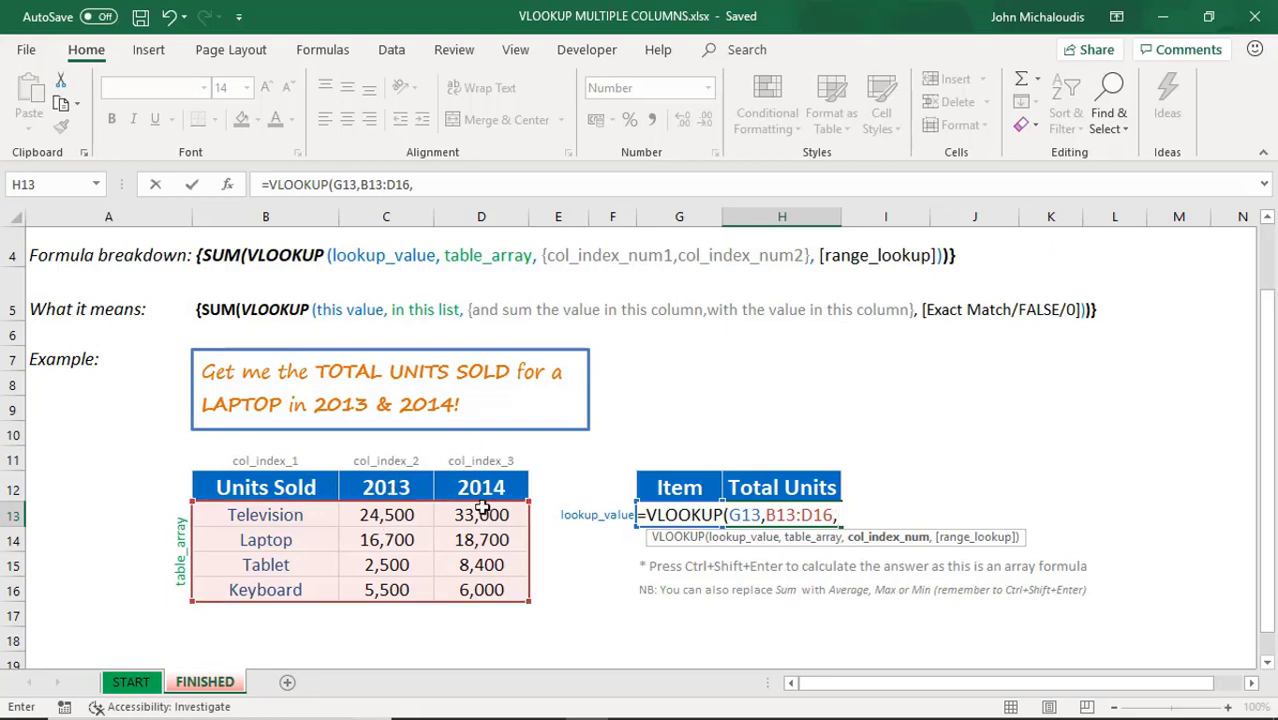
{"action": "type", "text": "{"}
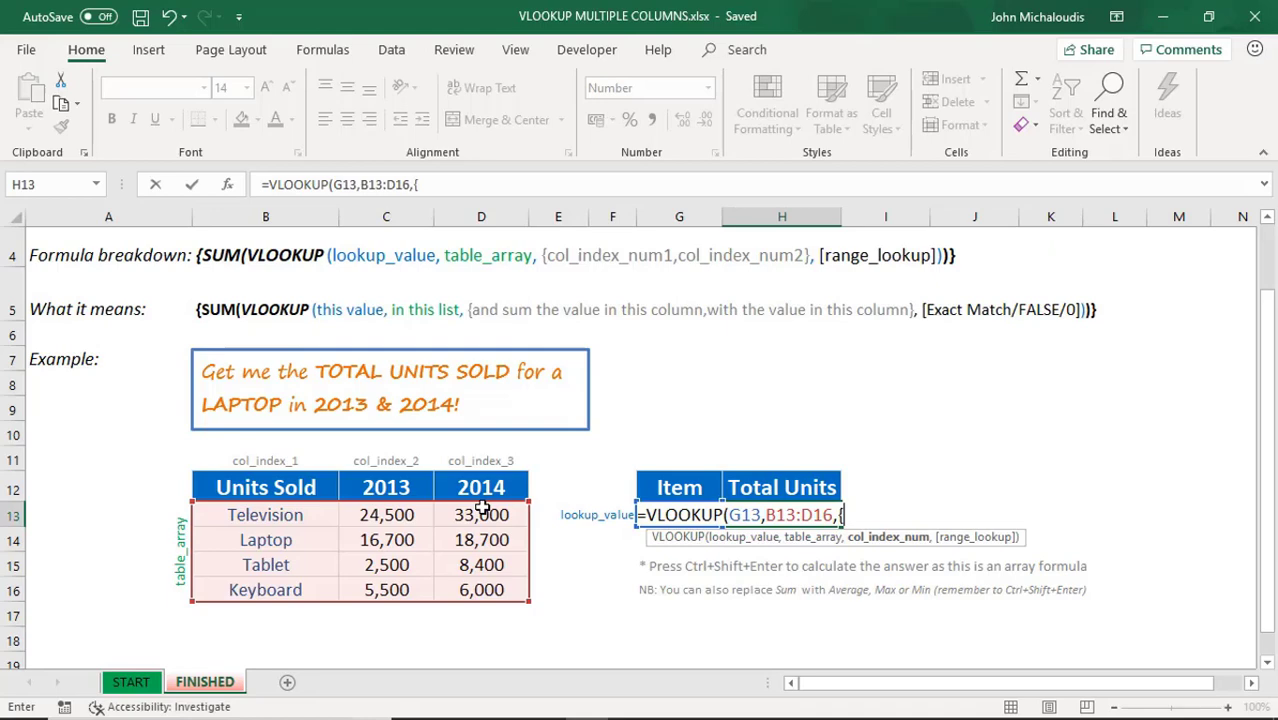
{"action": "type", "text": "2"}
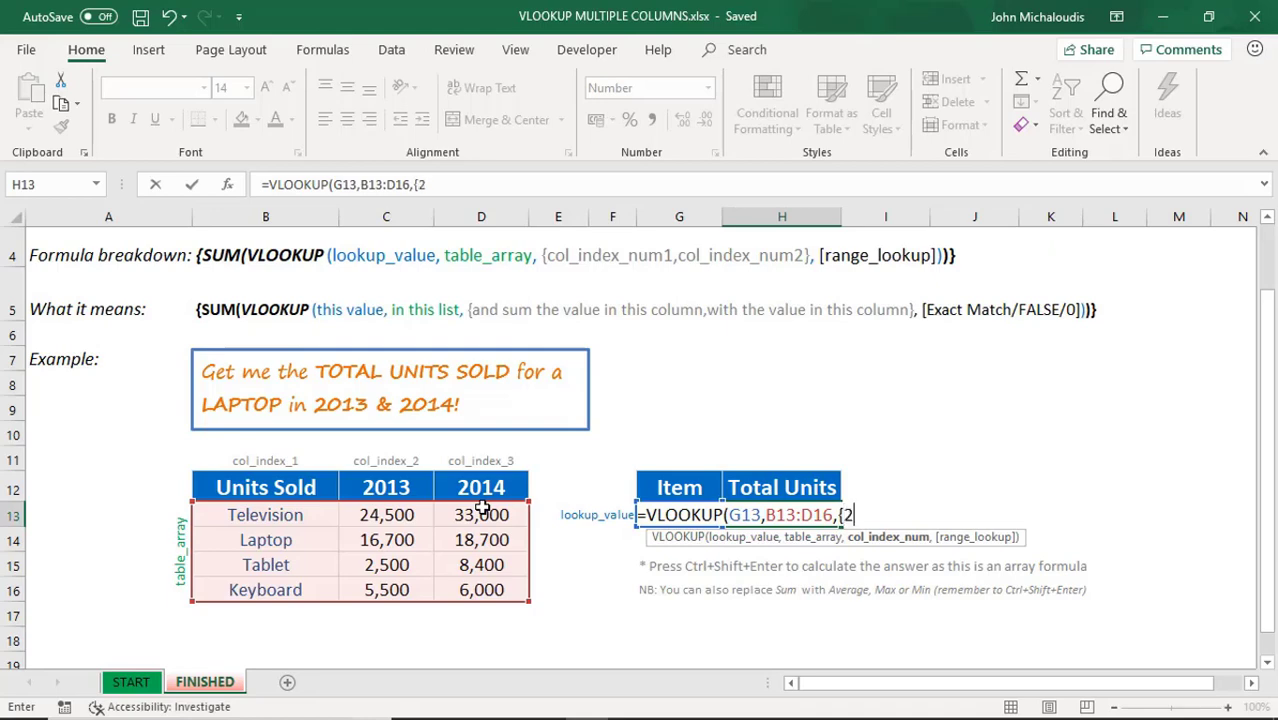
{"action": "type", "text": "3"}
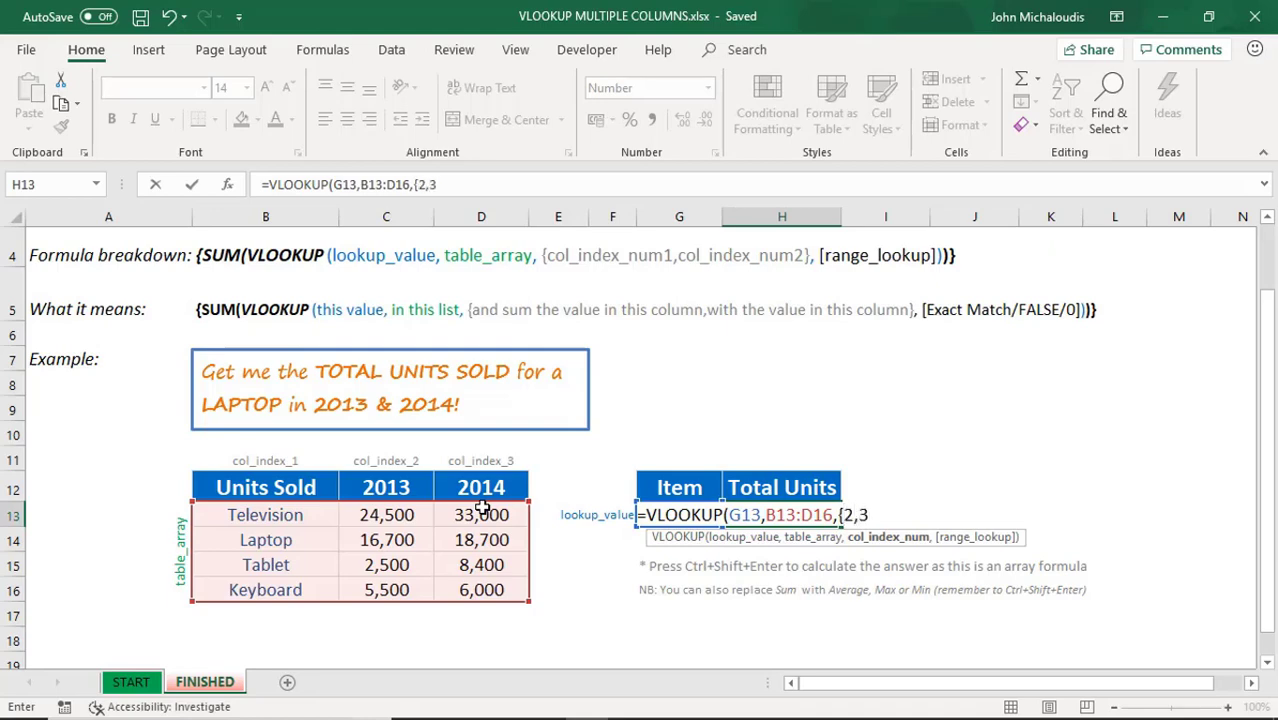
{"action": "type", "text": "}"}
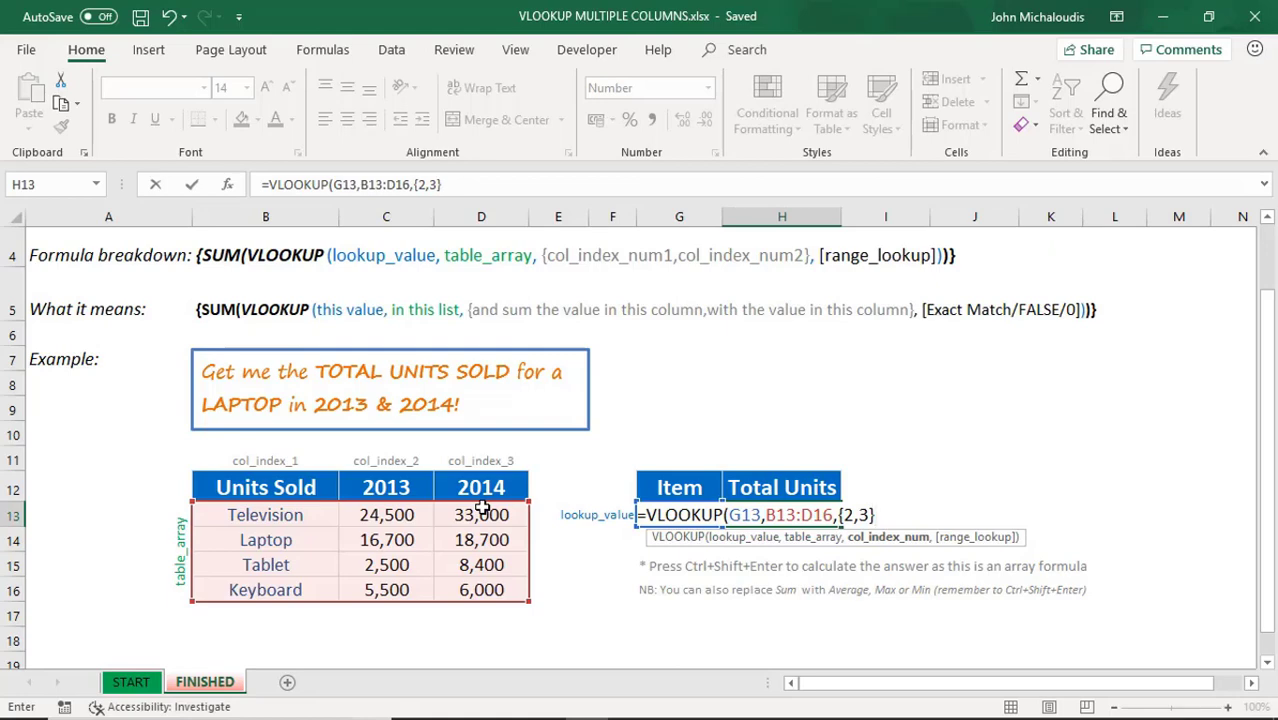
{"action": "type", "text": ",FALSE)"}
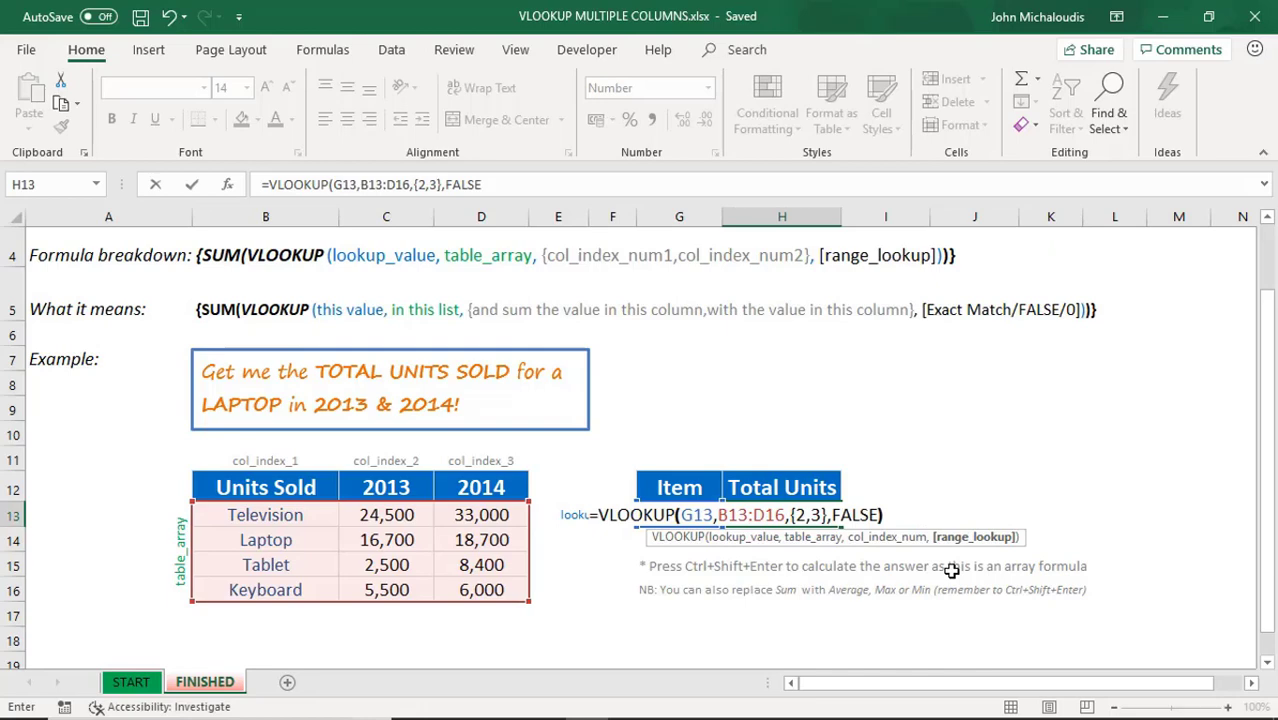
{"action": "key", "text": "Return"}
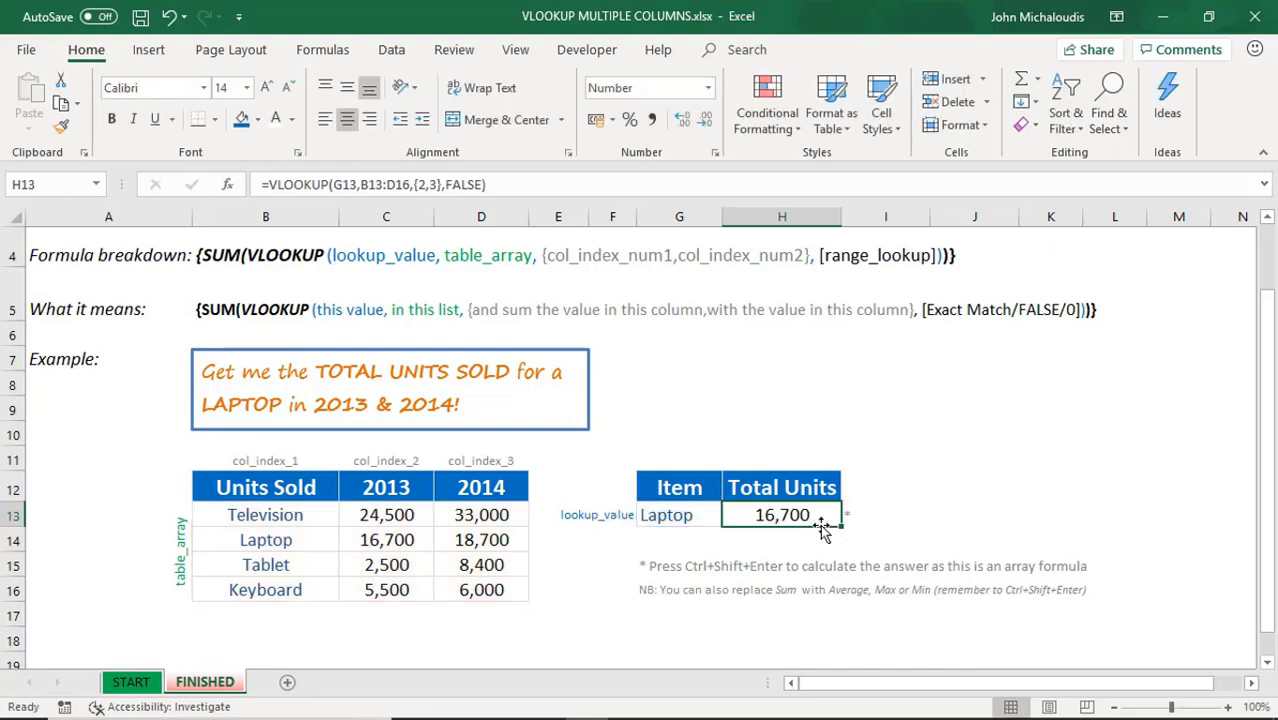
- Wrap the Total Units VLOOKUP in SUM( ), still returning 16,700
{"action": "left_click", "coordinate": [386, 540]}
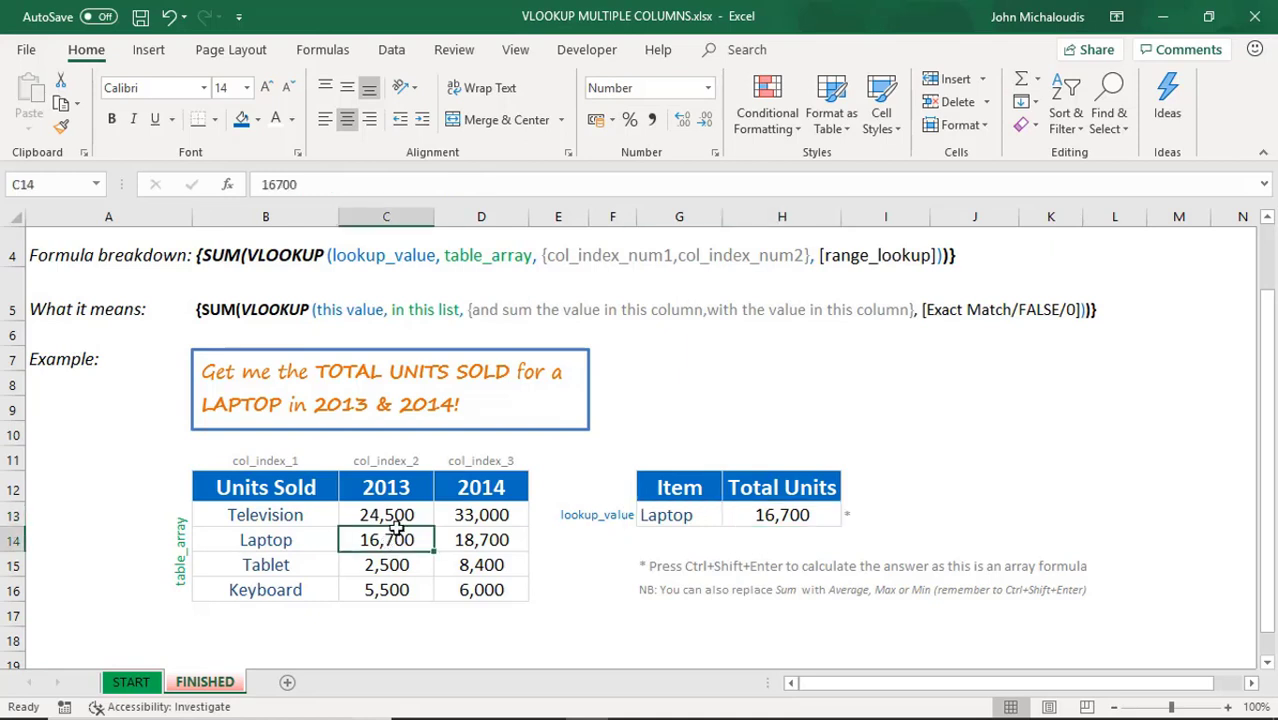
{"action": "left_click", "coordinate": [782, 514]}
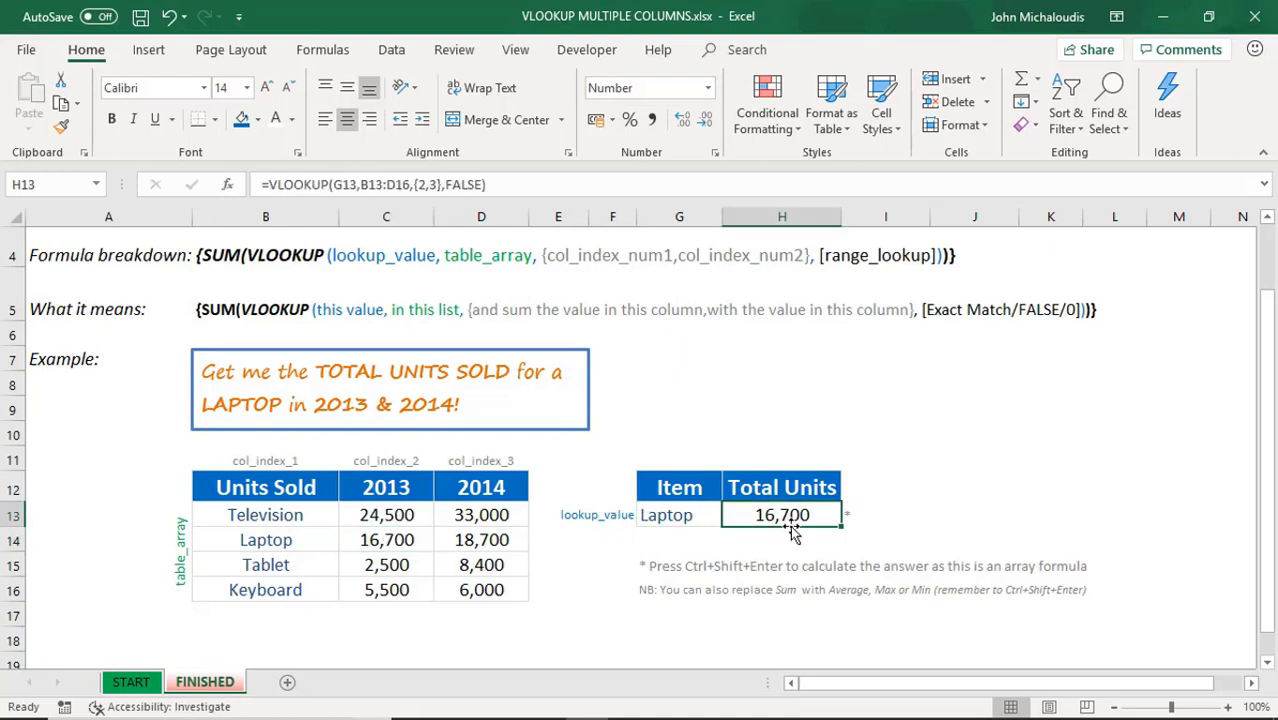
{"action": "key", "text": "F2"}
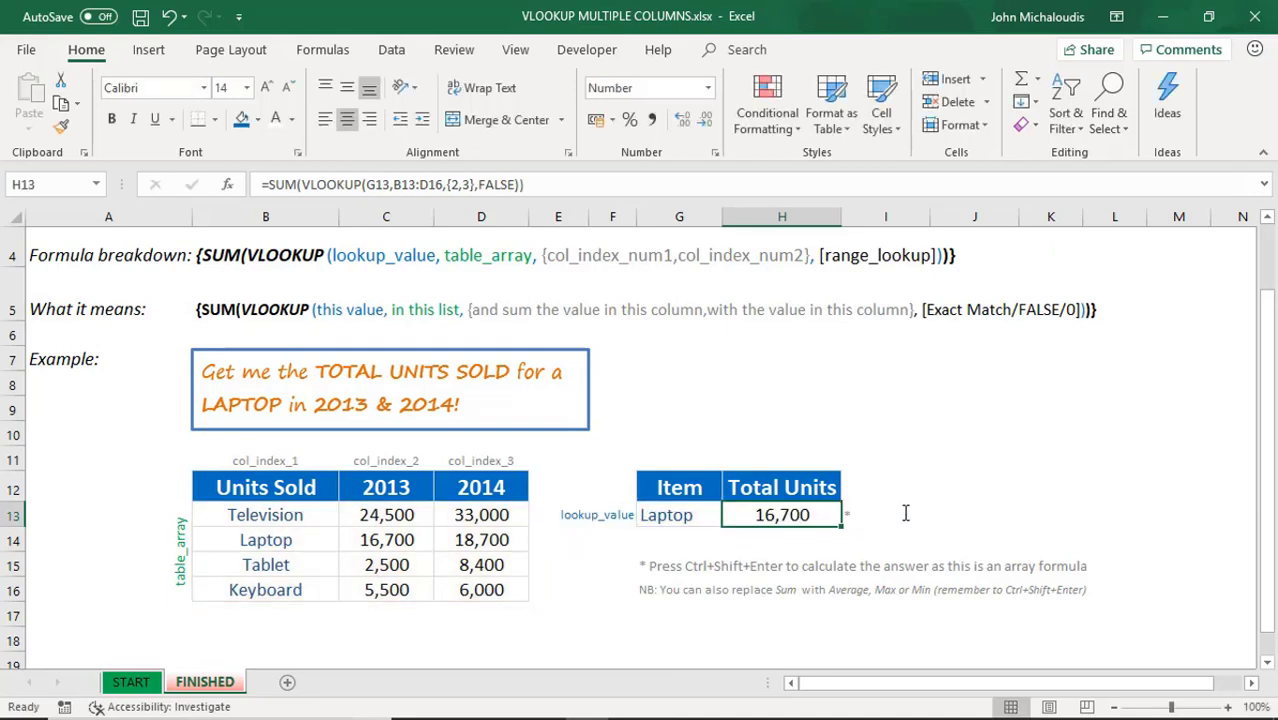
{"action": "mouse_move", "coordinate": [410, 546]}
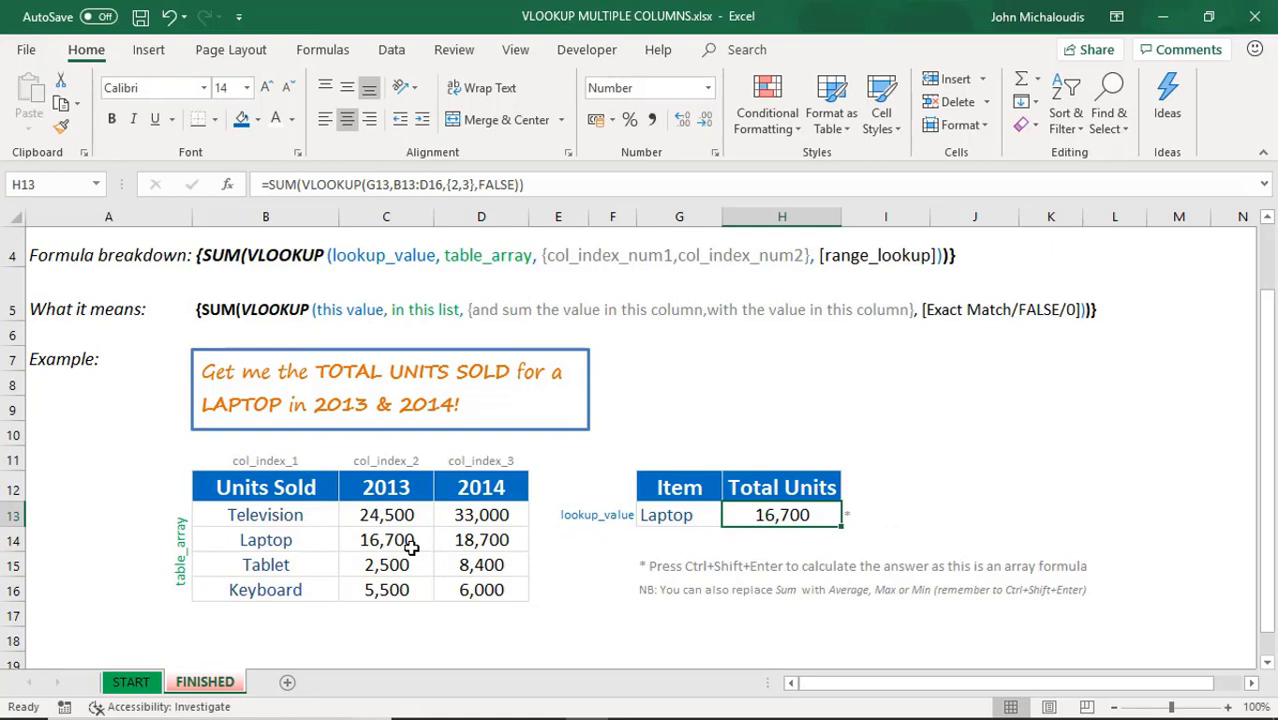
{"action": "left_click", "coordinate": [386, 540]}
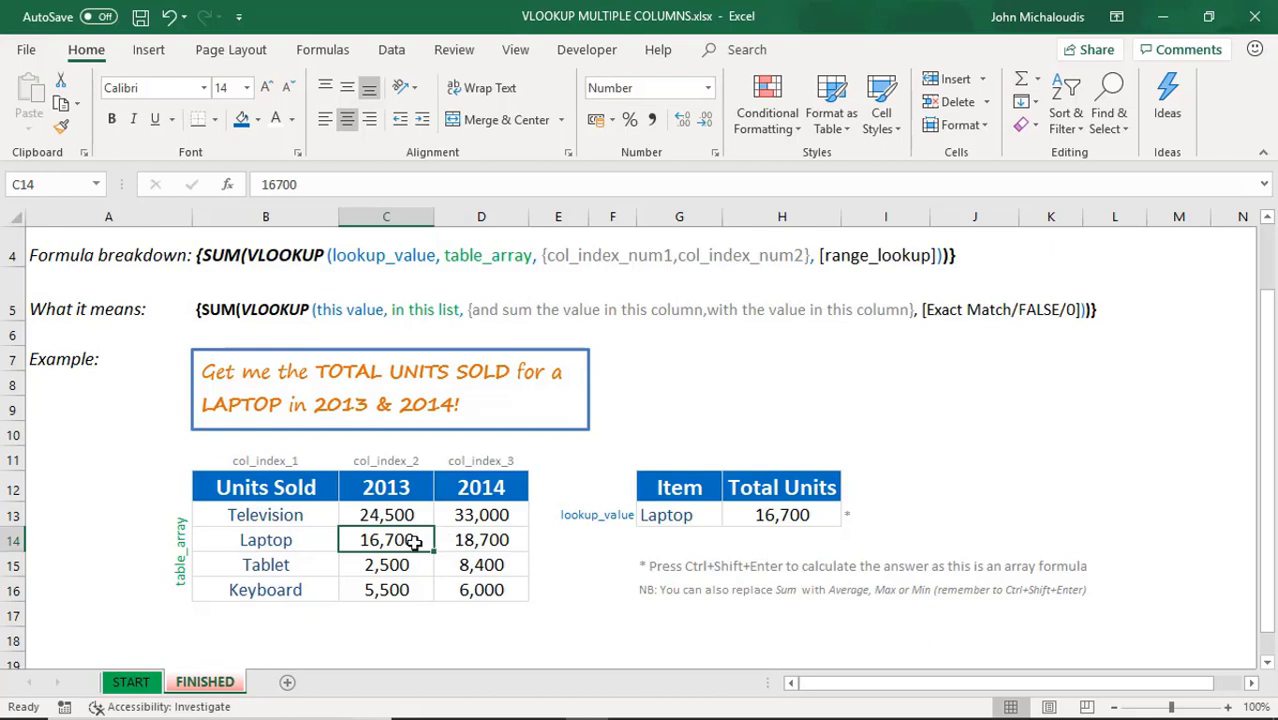
- Commit the SUM(VLOOKUP) in H13 with Ctrl+Shift+Enter so Laptop totals 35,400
{"action": "left_click", "coordinate": [480, 540]}
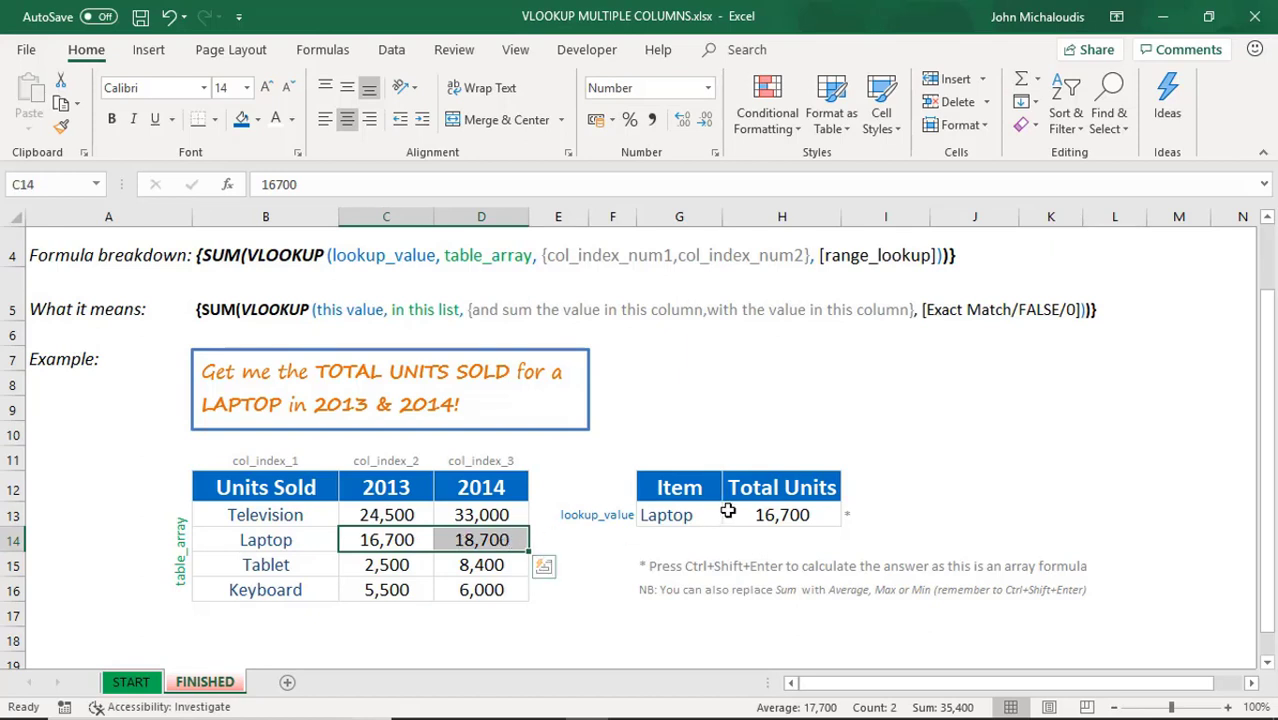
{"action": "key", "text": "F2"}
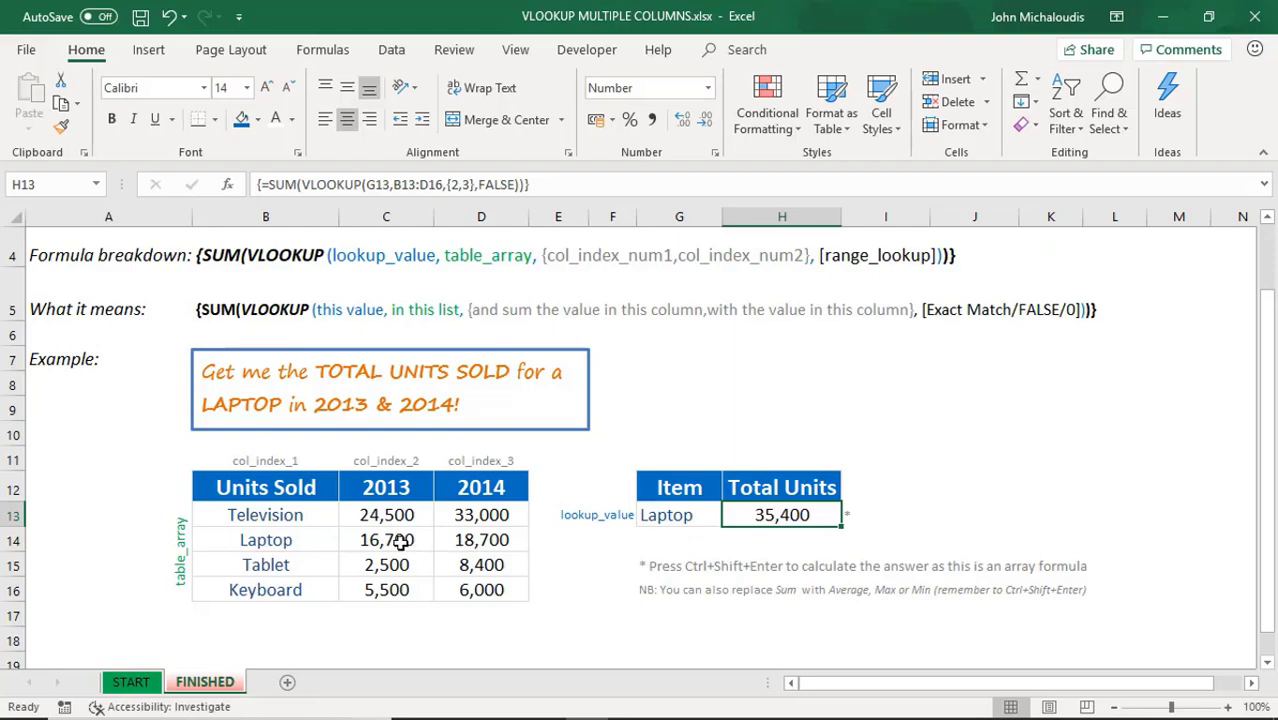
{"action": "mouse_move", "coordinate": [784, 524]}
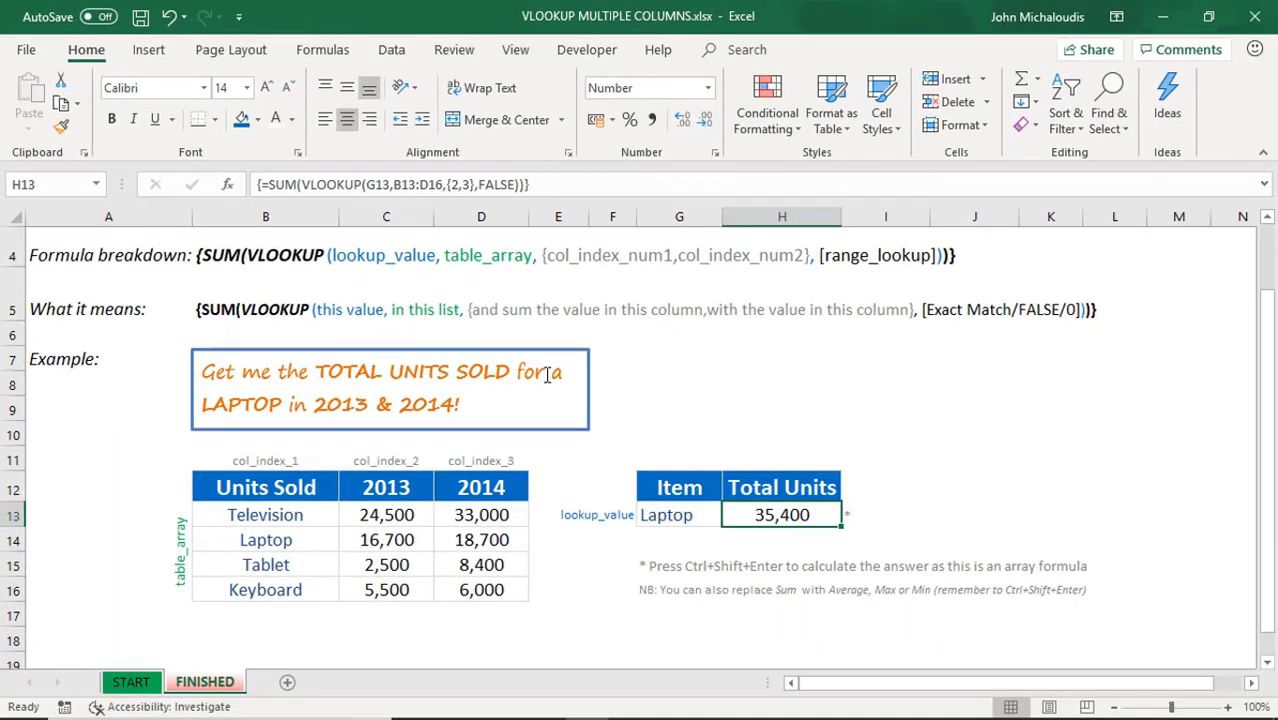
{"action": "mouse_move", "coordinate": [680, 512]}
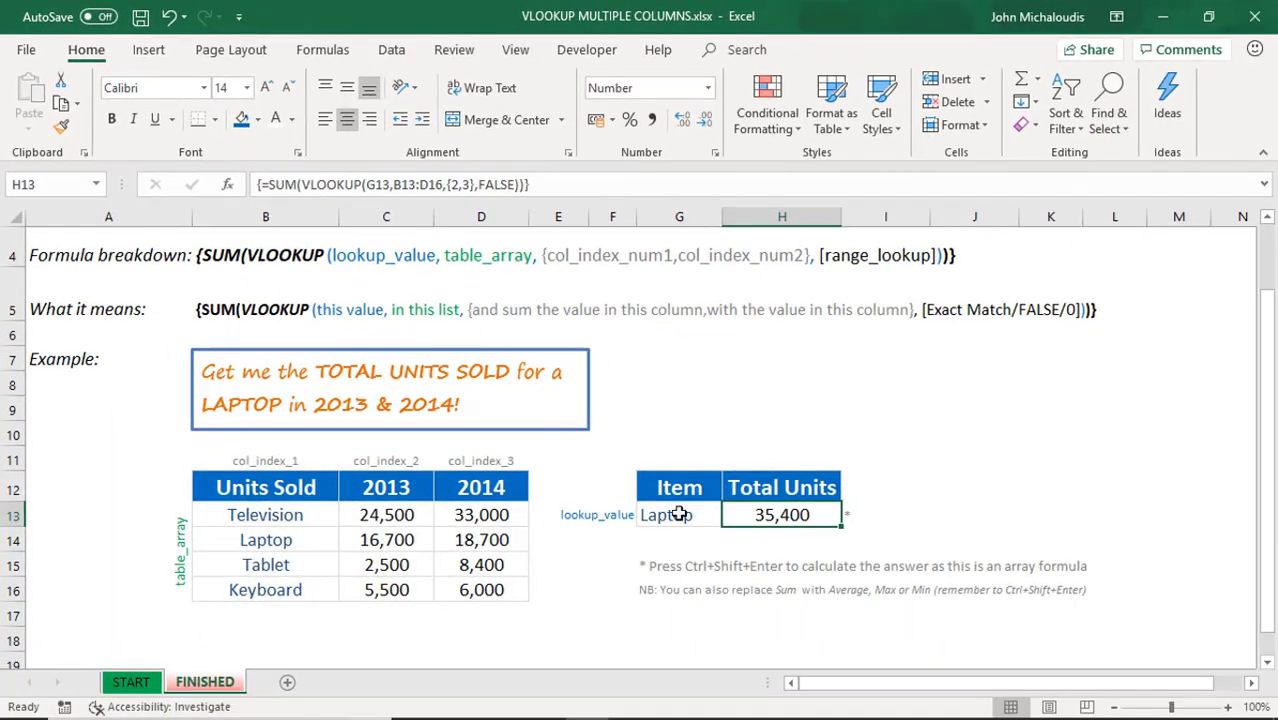
{"action": "left_click", "coordinate": [680, 514]}
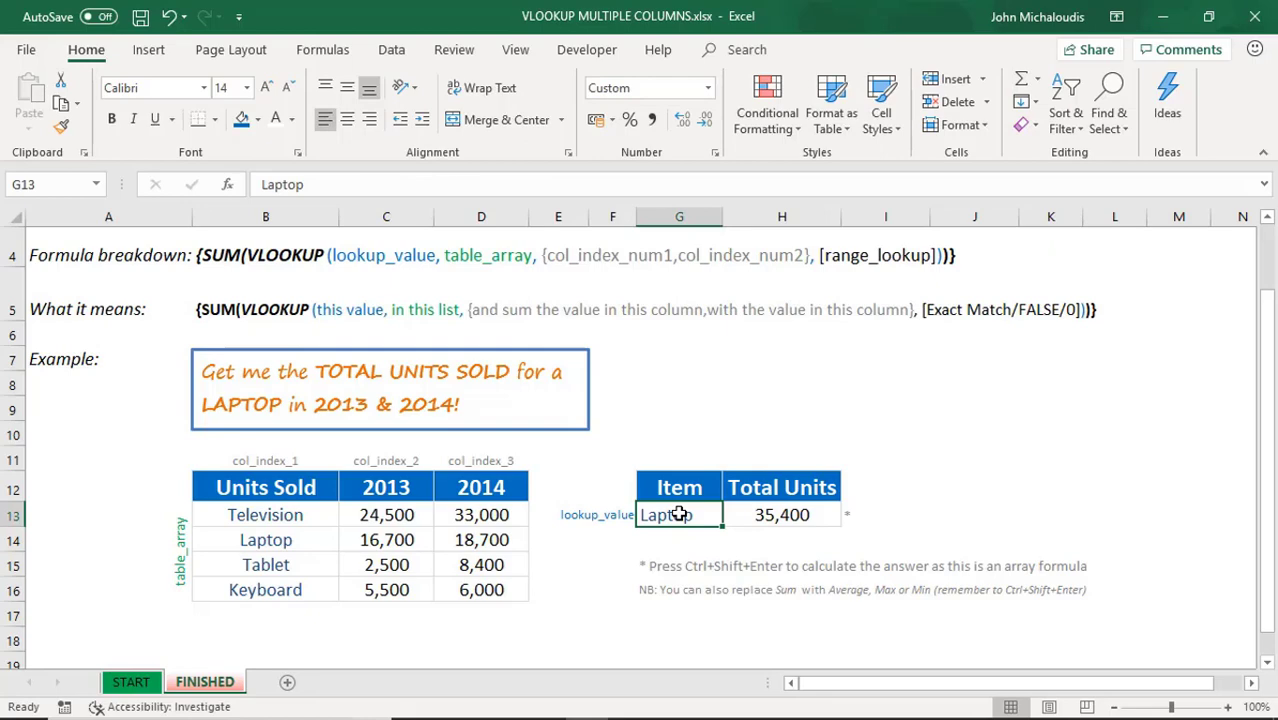
{"action": "mouse_move", "coordinate": [684, 530]}
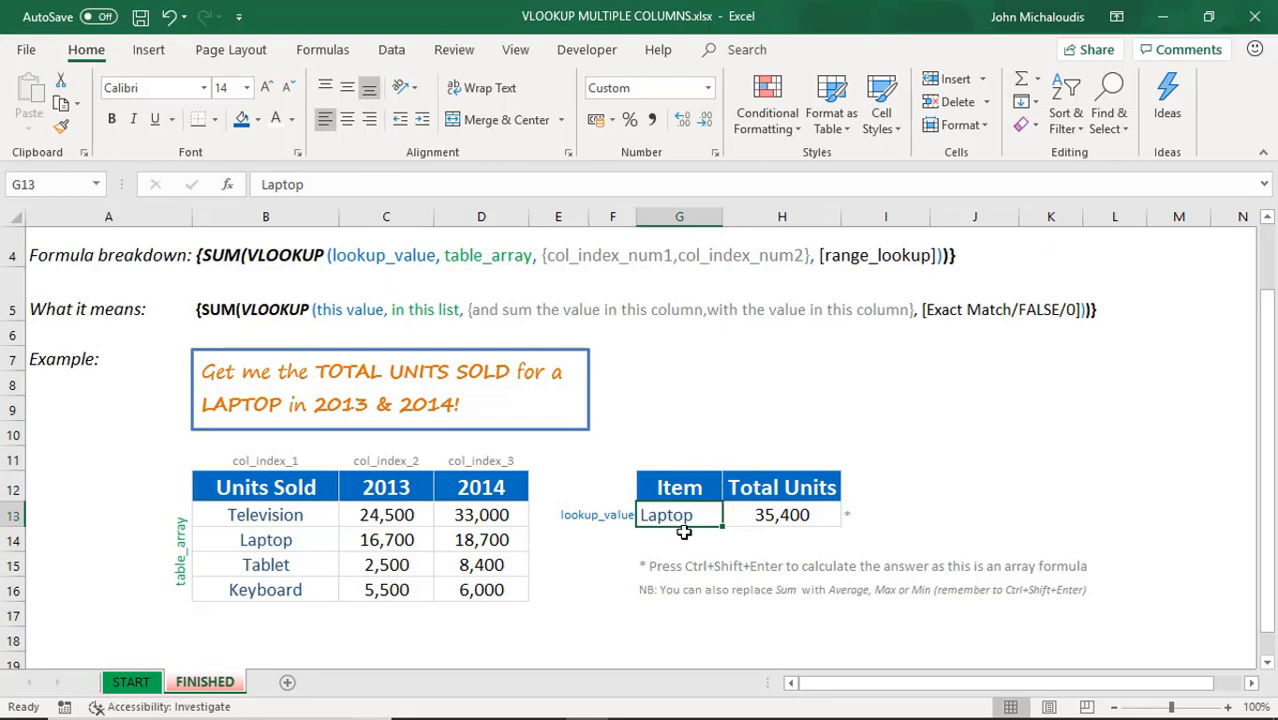
- Add a Data Validation list on G13 sourced from =$B$13:$B$16 product names
{"action": "left_click", "coordinate": [390, 48]}
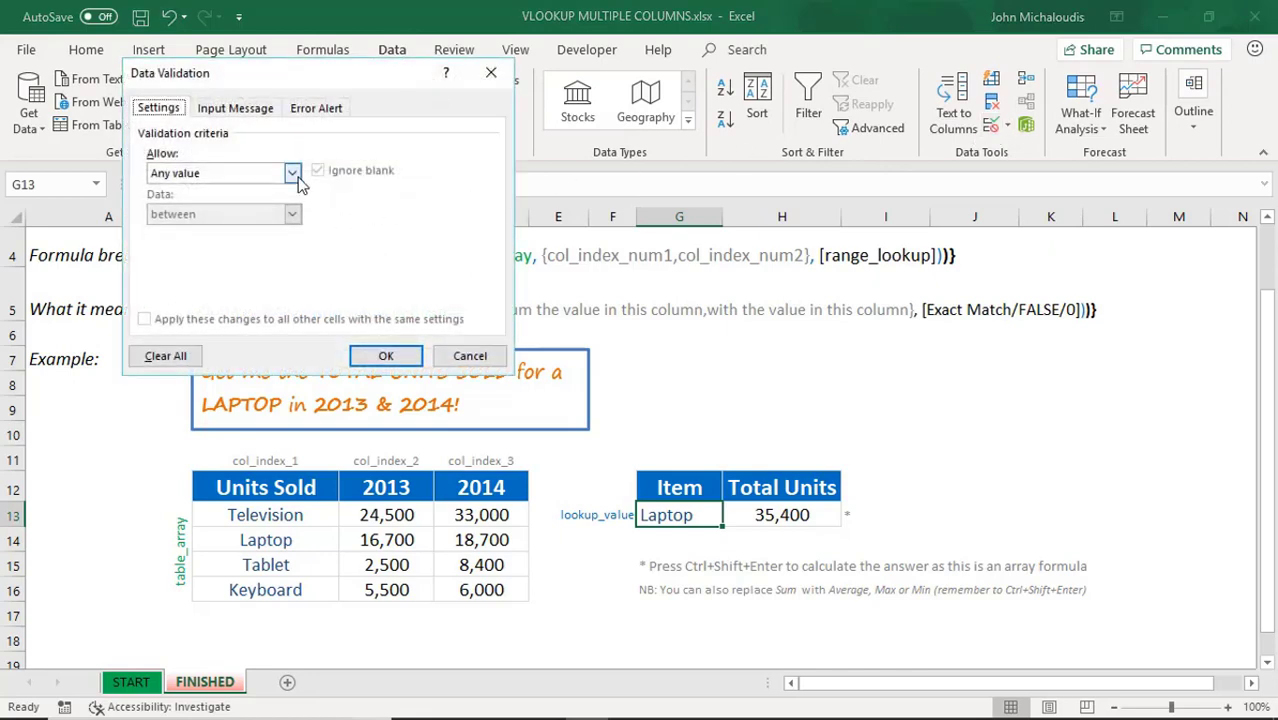
{"action": "left_click", "coordinate": [292, 172]}
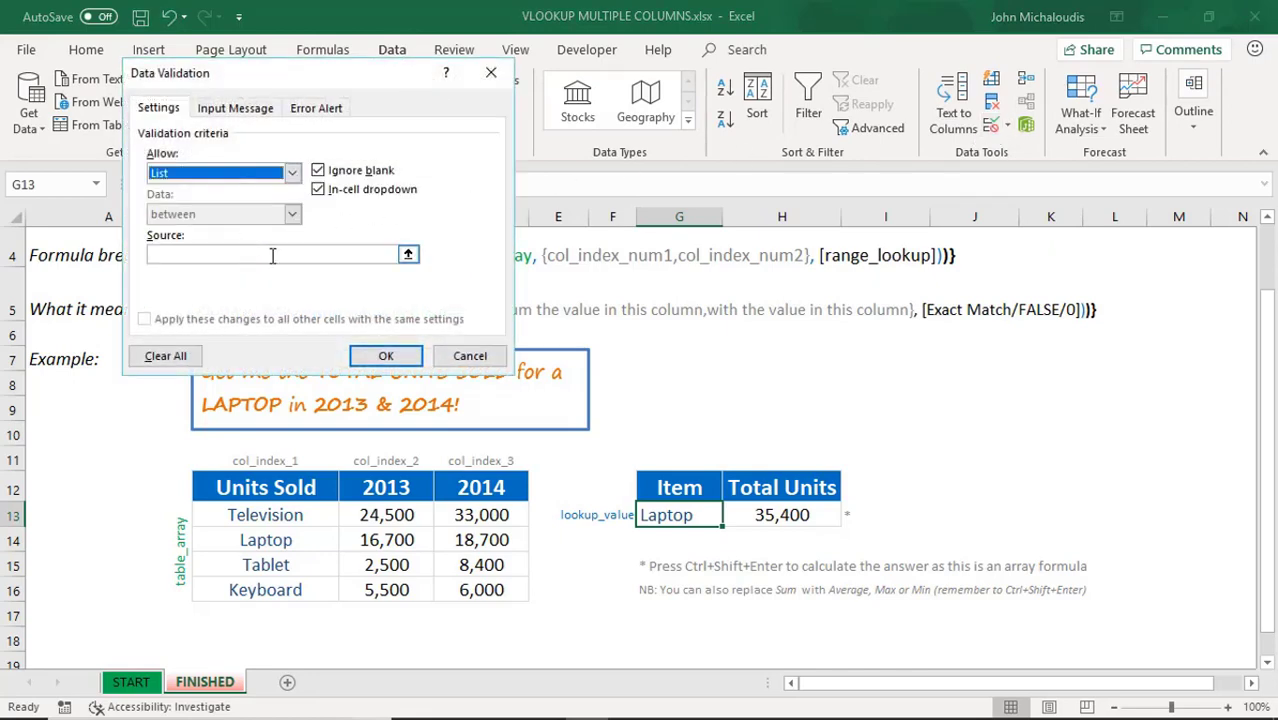
{"action": "left_click", "coordinate": [264, 514]}
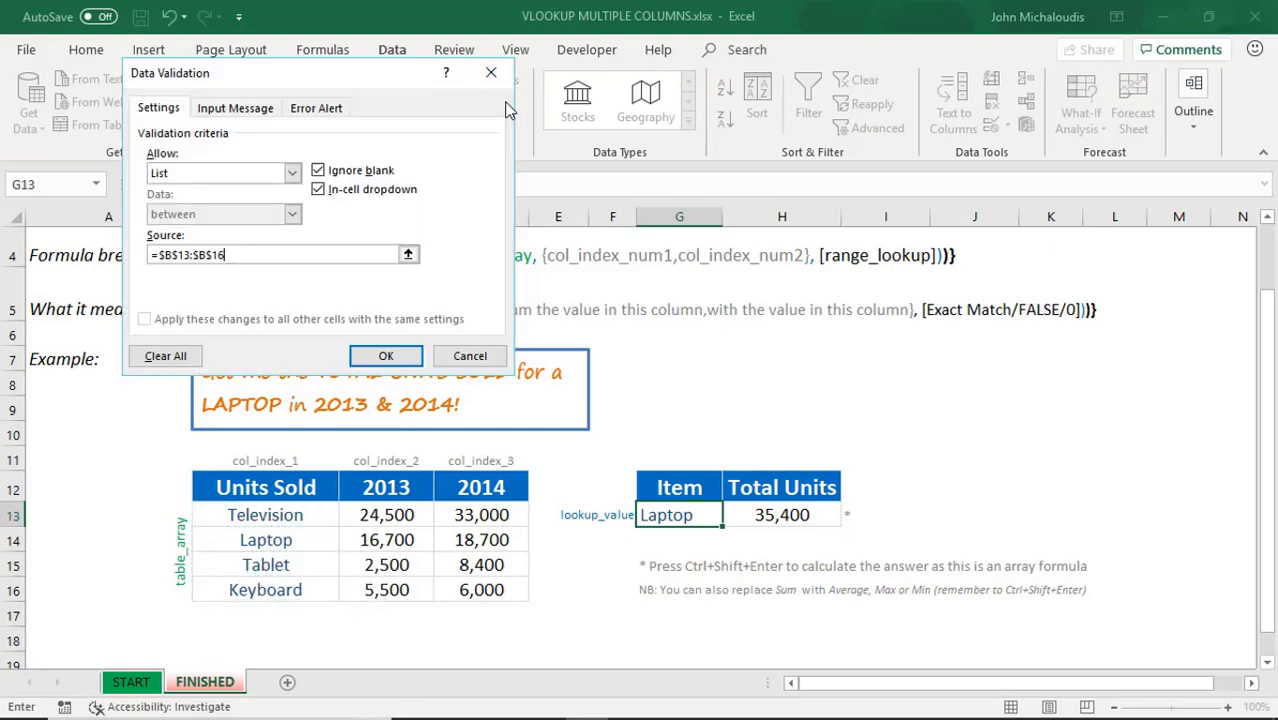
{"action": "left_click", "coordinate": [384, 356]}
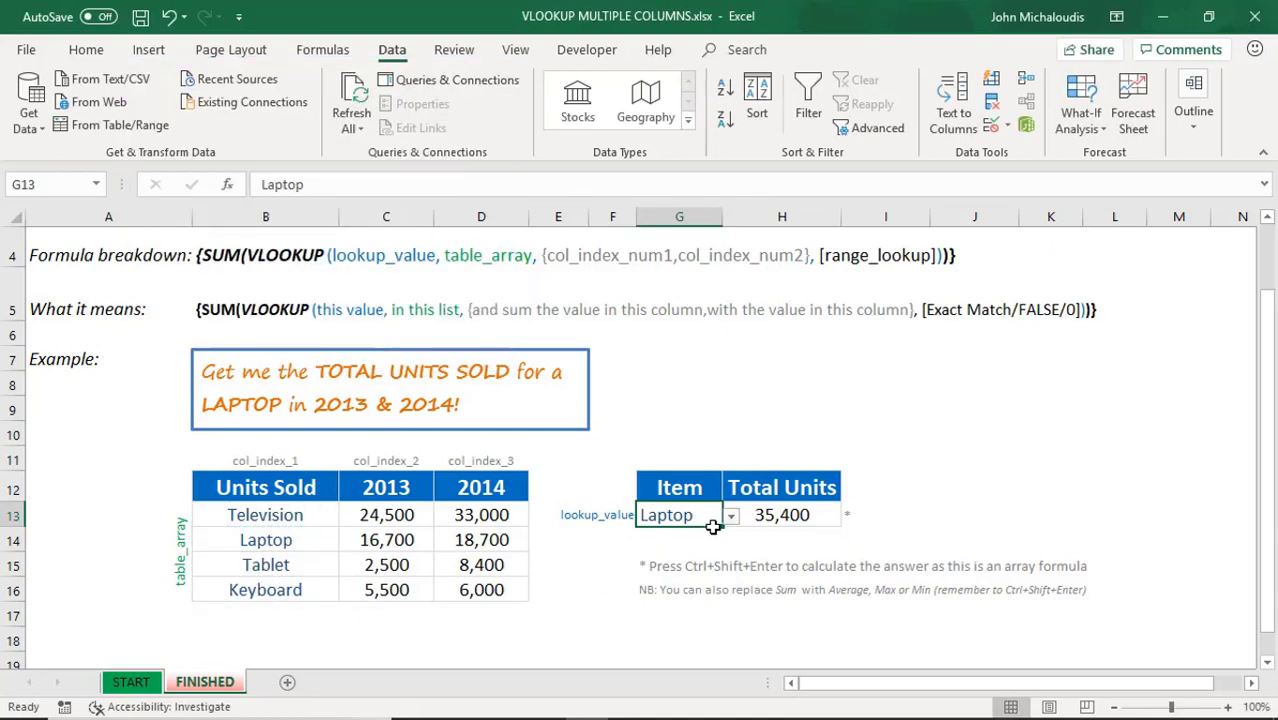
{"action": "left_click", "coordinate": [712, 514]}
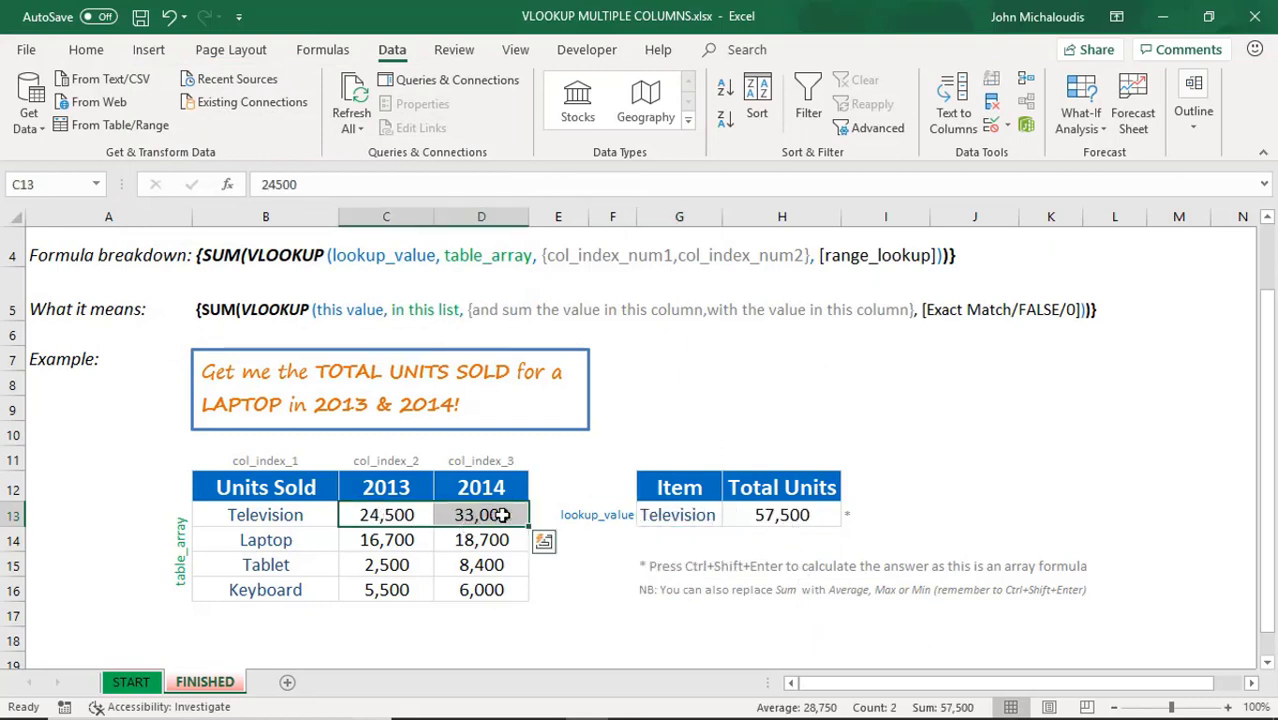
{"action": "mouse_move", "coordinate": [940, 708]}
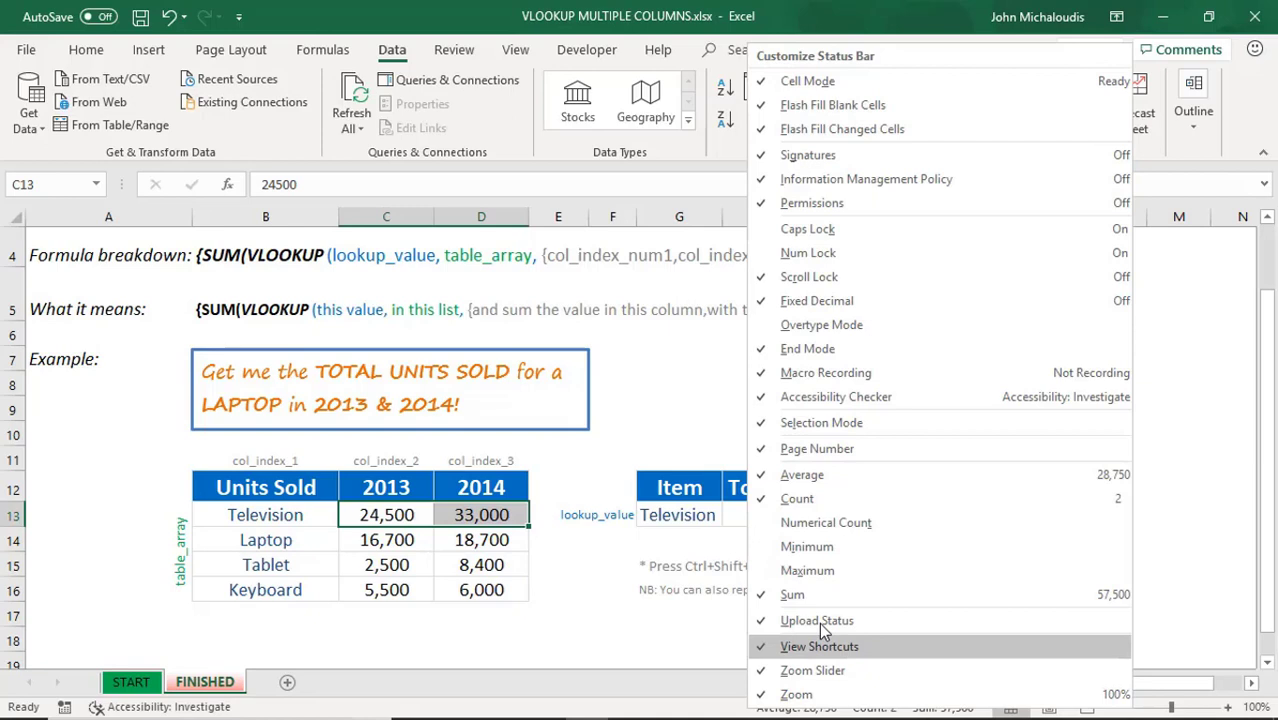
- Show Numerical Count, Minimum and Maximum on the status bar and pick Tablet (10,900)
{"action": "left_click", "coordinate": [826, 522]}
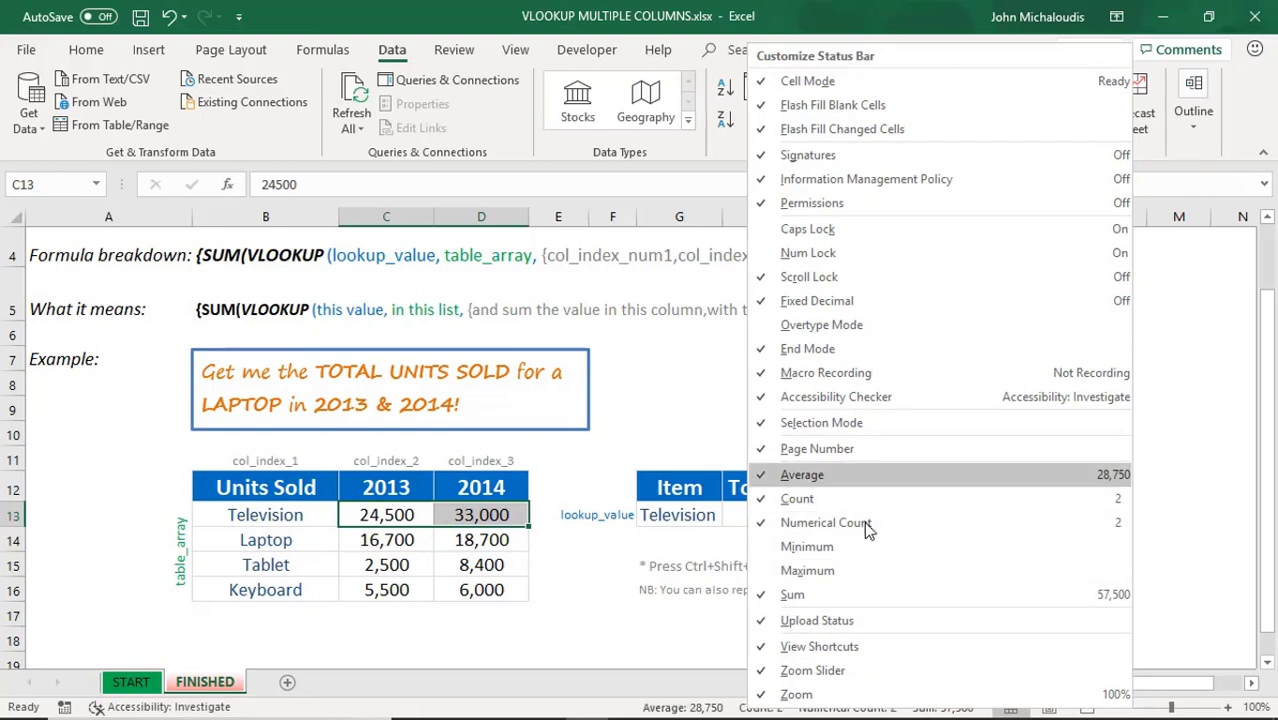
{"action": "left_click", "coordinate": [808, 546]}
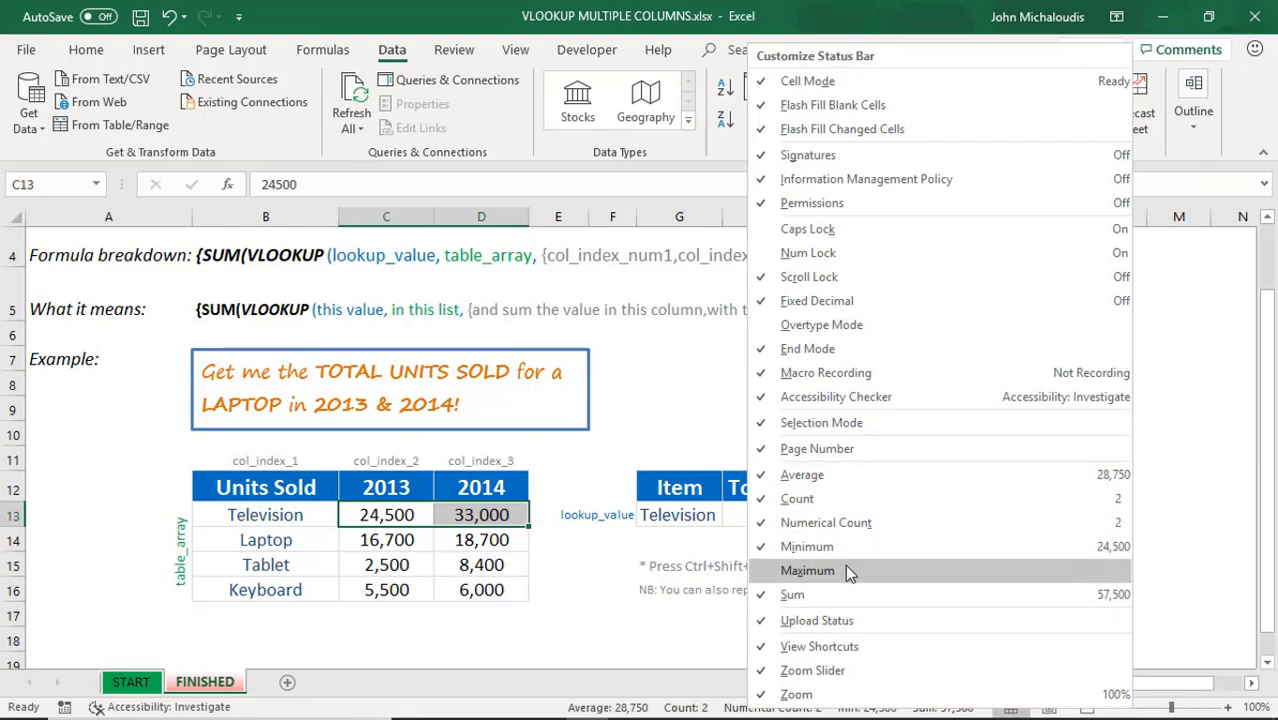
{"action": "left_click", "coordinate": [626, 628]}
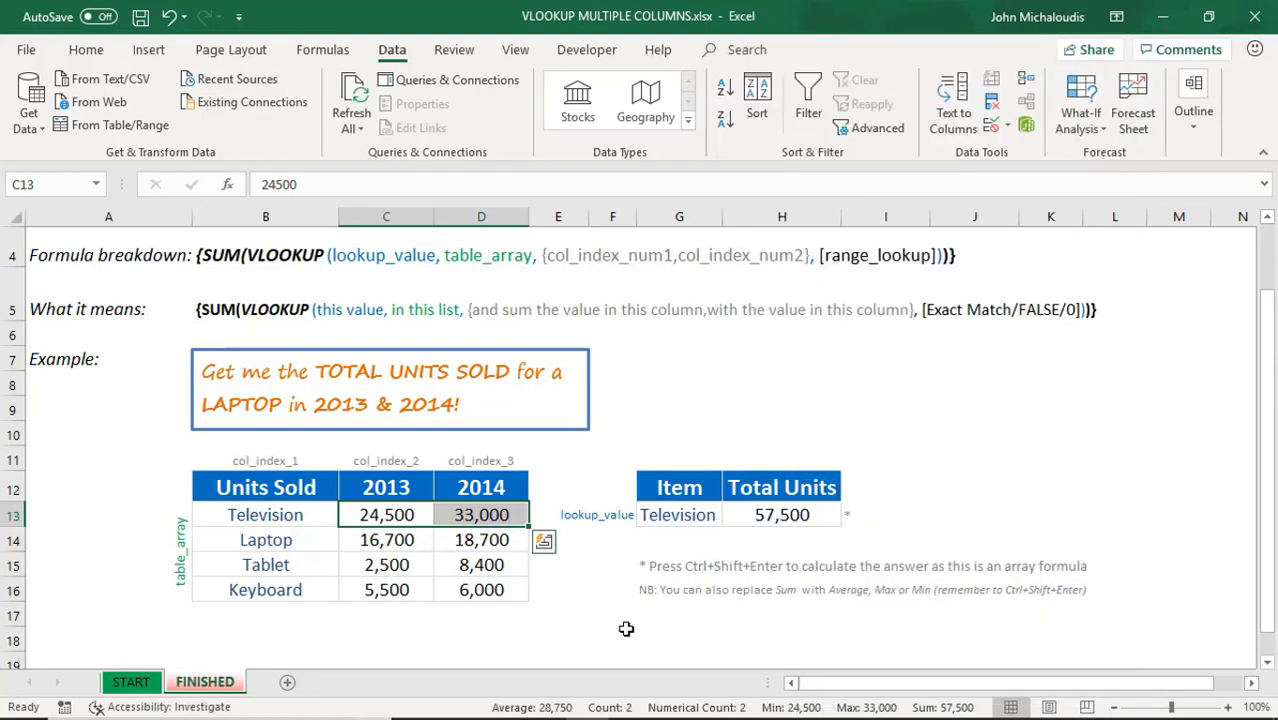
{"action": "mouse_move", "coordinate": [938, 710]}
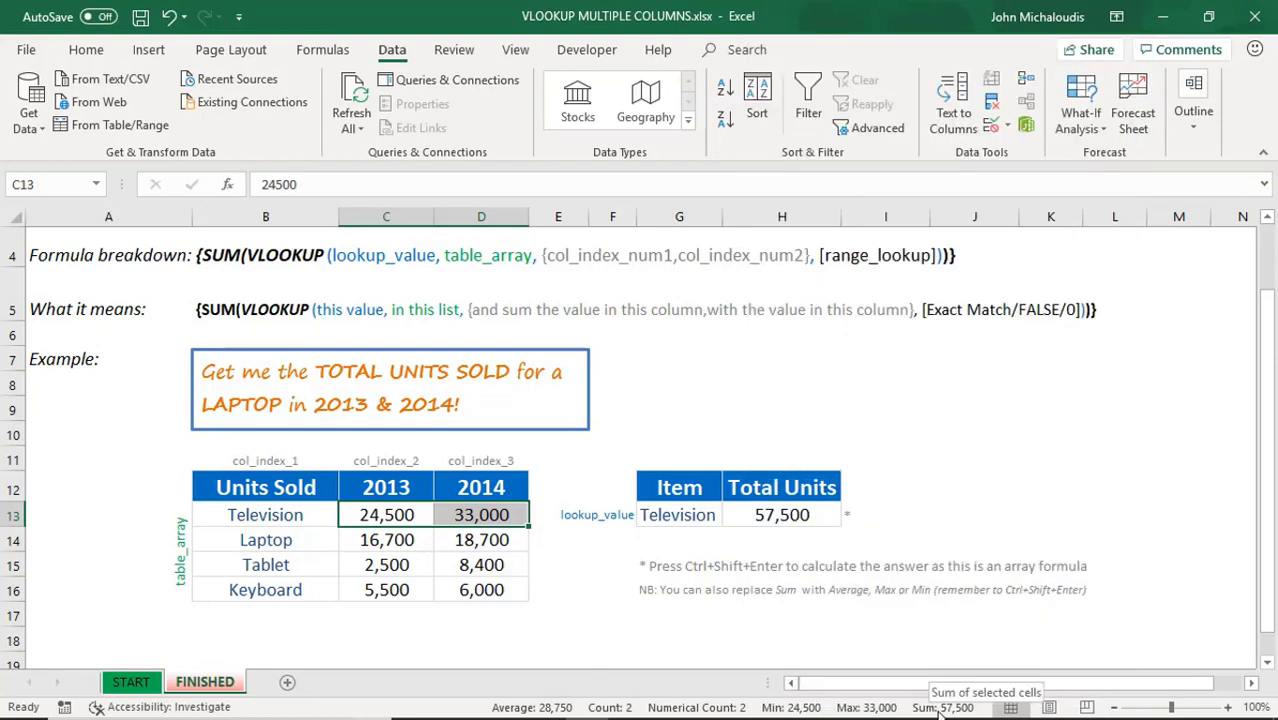
{"action": "left_click", "coordinate": [678, 514]}
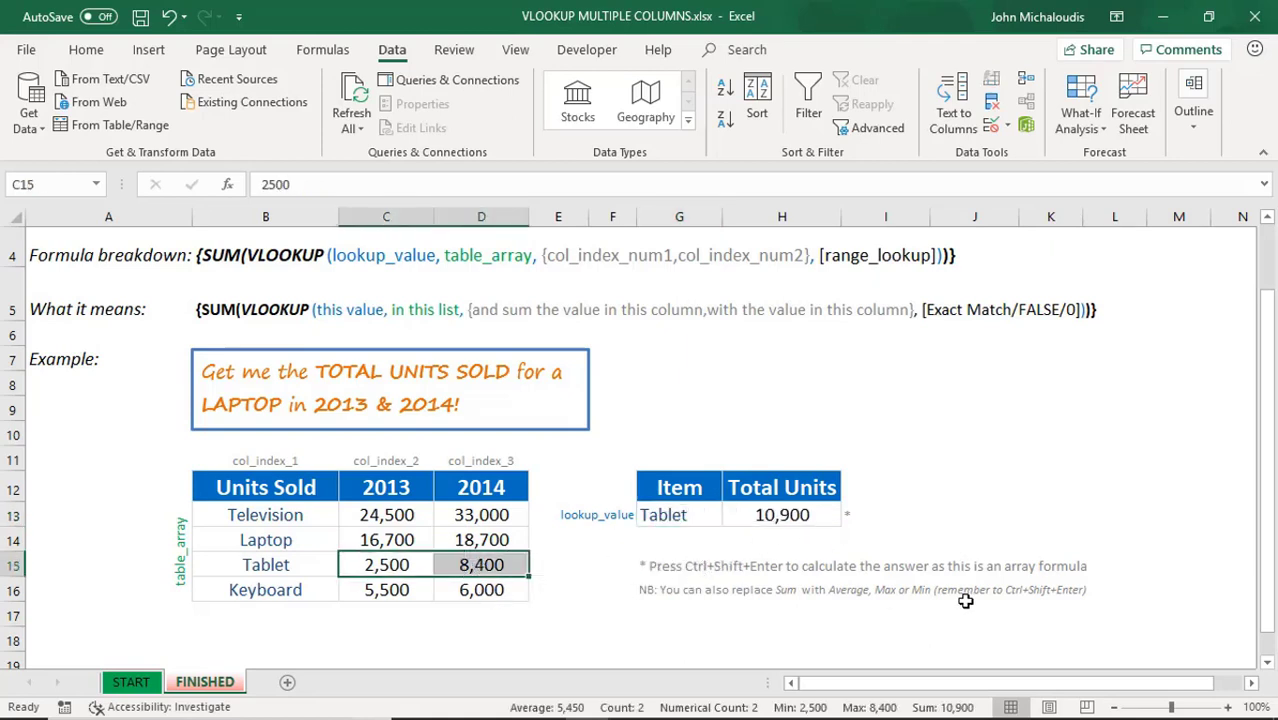
{"action": "mouse_move", "coordinate": [968, 510]}
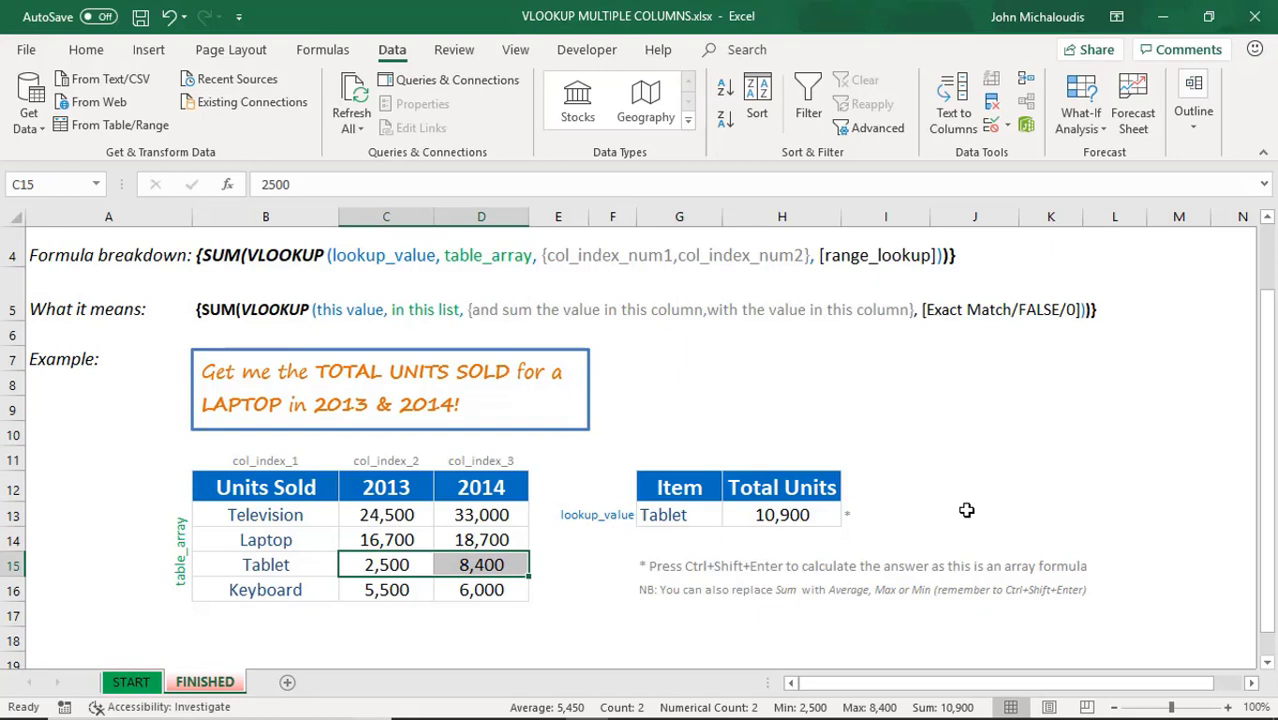